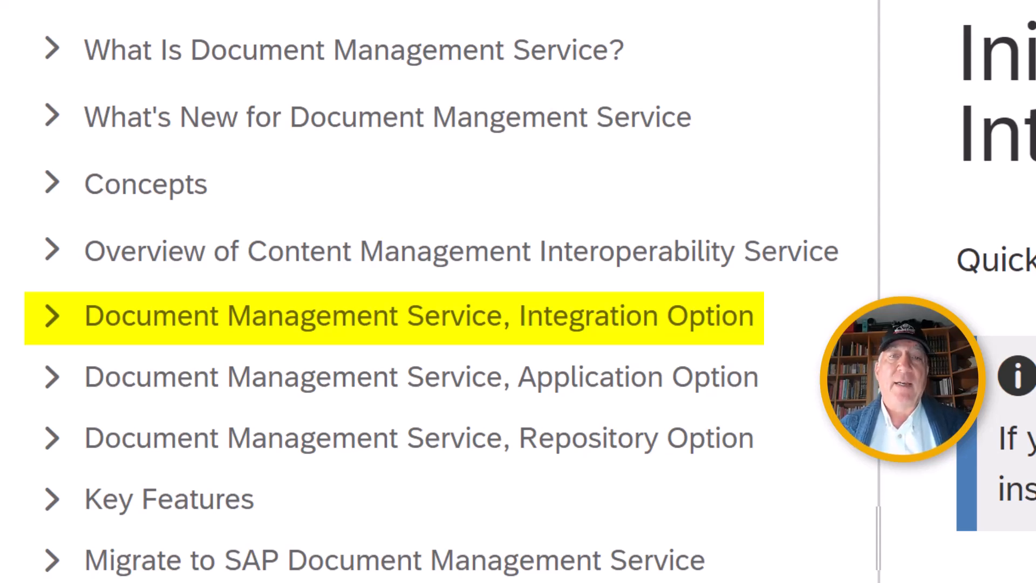
Step: Put the SAP Build Apps with DMS subaccount entitlements into edit mode and bring up Add Service Plans
left_click(419, 376)
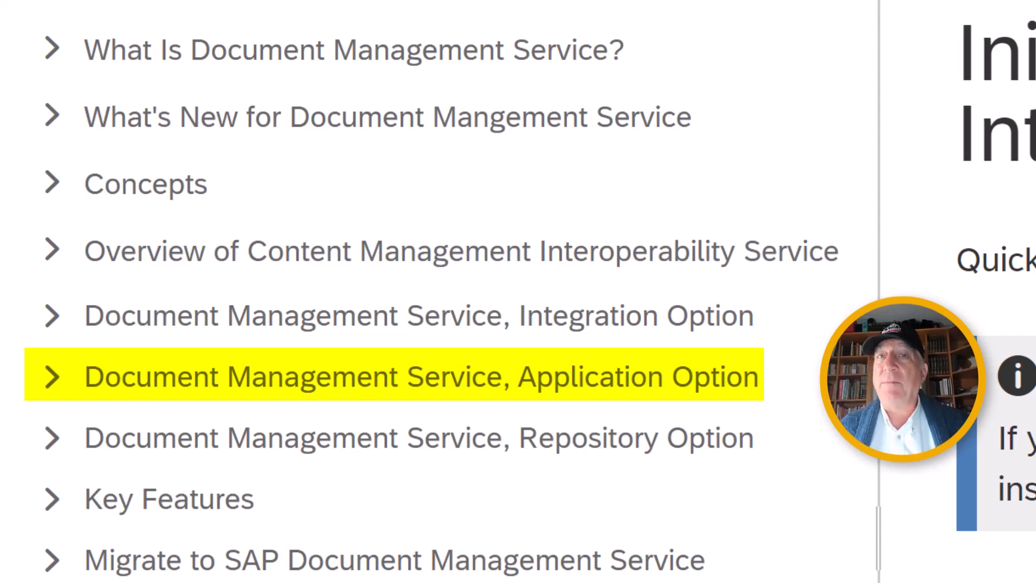
left_click(417, 436)
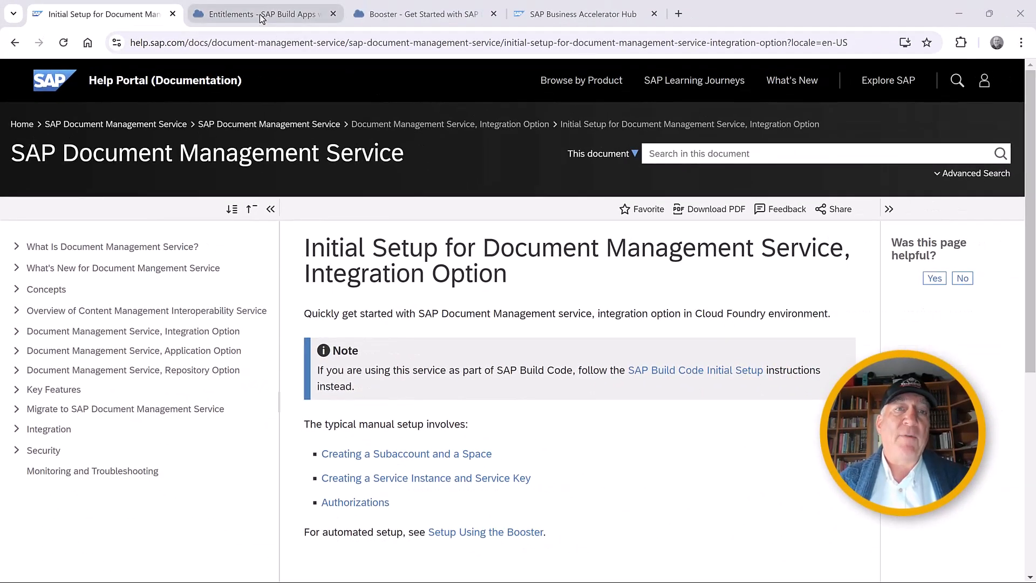
left_click(261, 14)
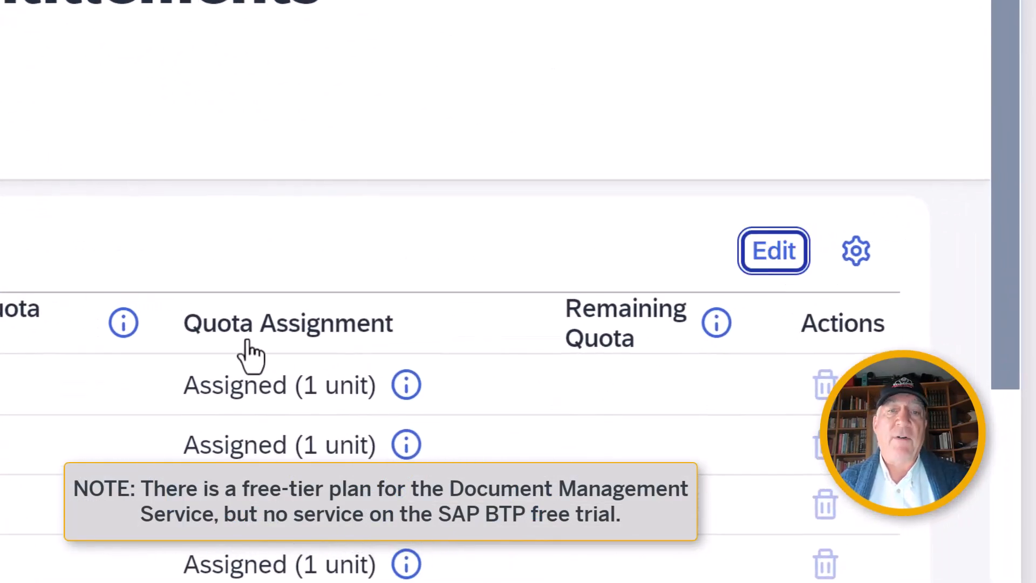
left_click(773, 250)
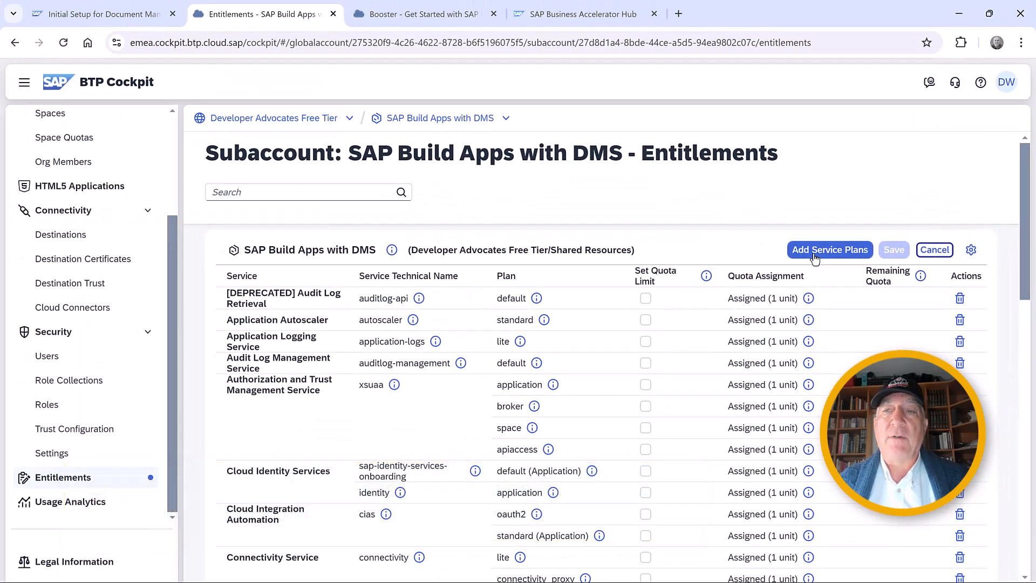
mouse_move(830, 256)
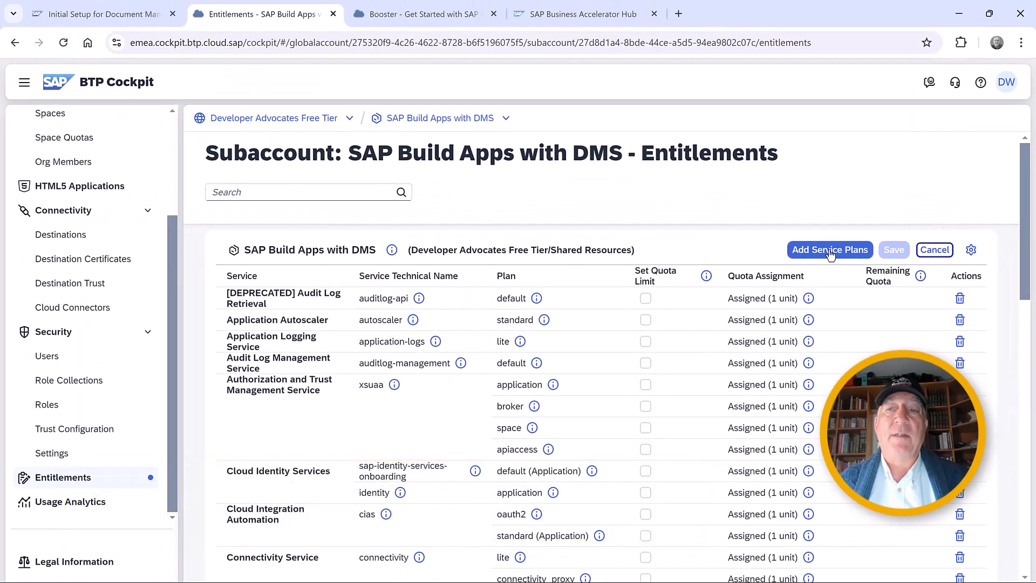
left_click(829, 249)
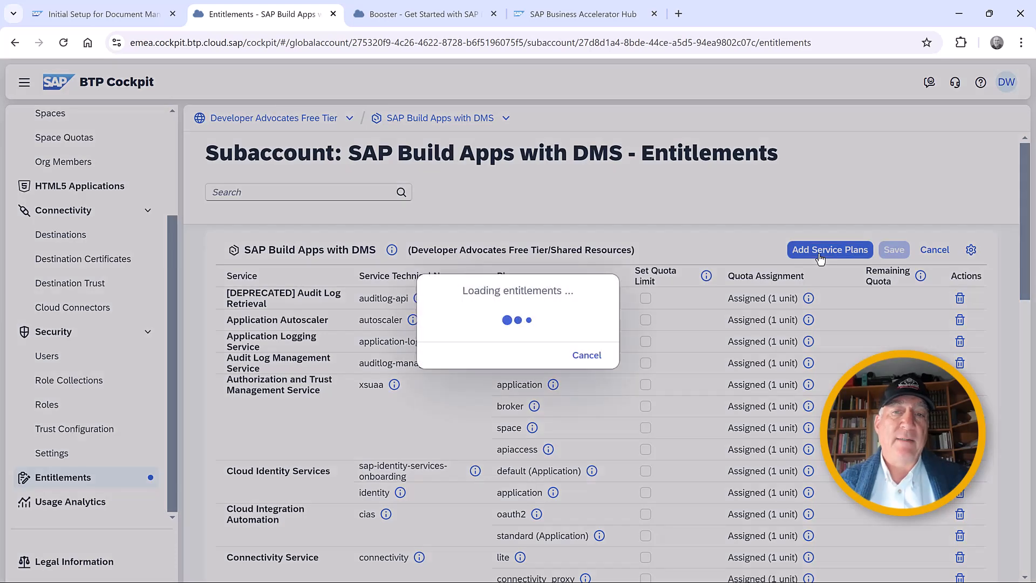
Step: Search 'do' and add the Document Management Service Application, Integration and Repository Option standard plans
left_click(829, 249)
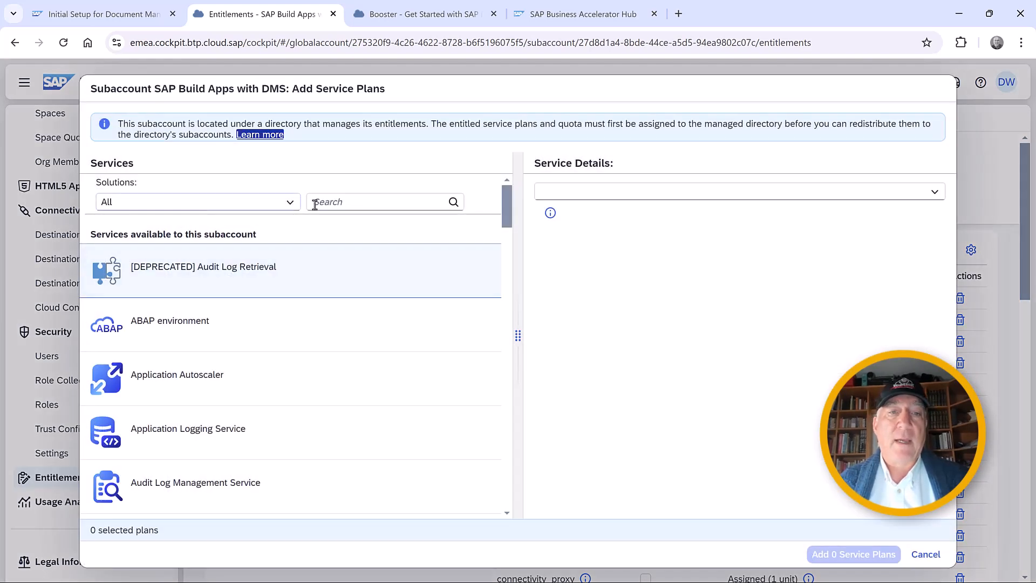
type("docu")
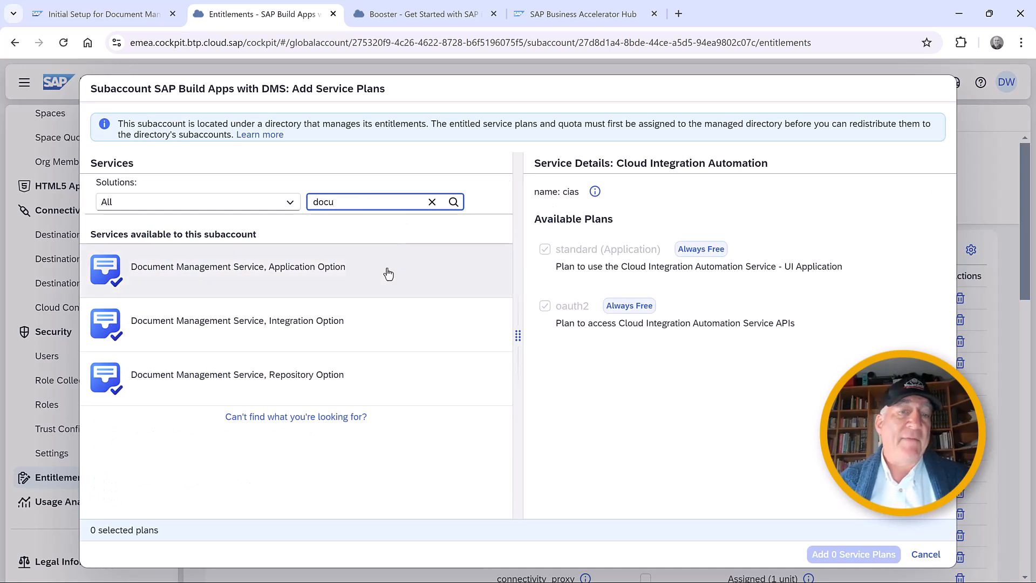
mouse_move(398, 281)
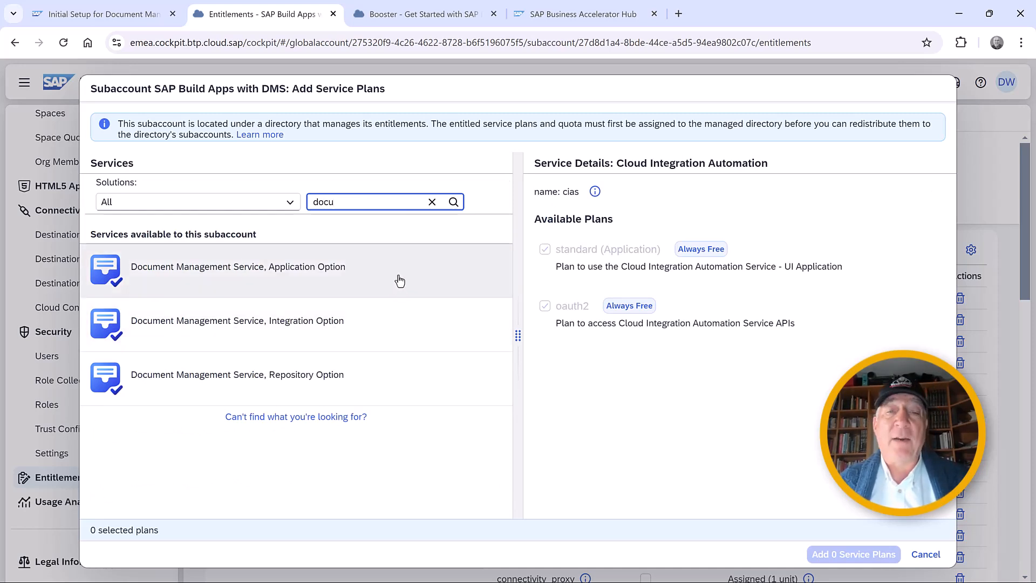
left_click(237, 271)
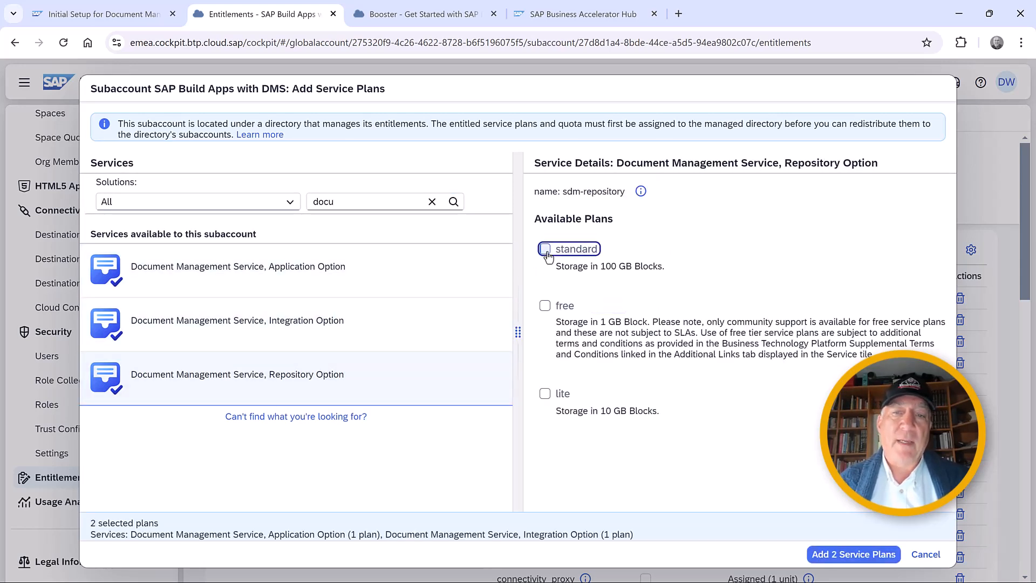
left_click(545, 249)
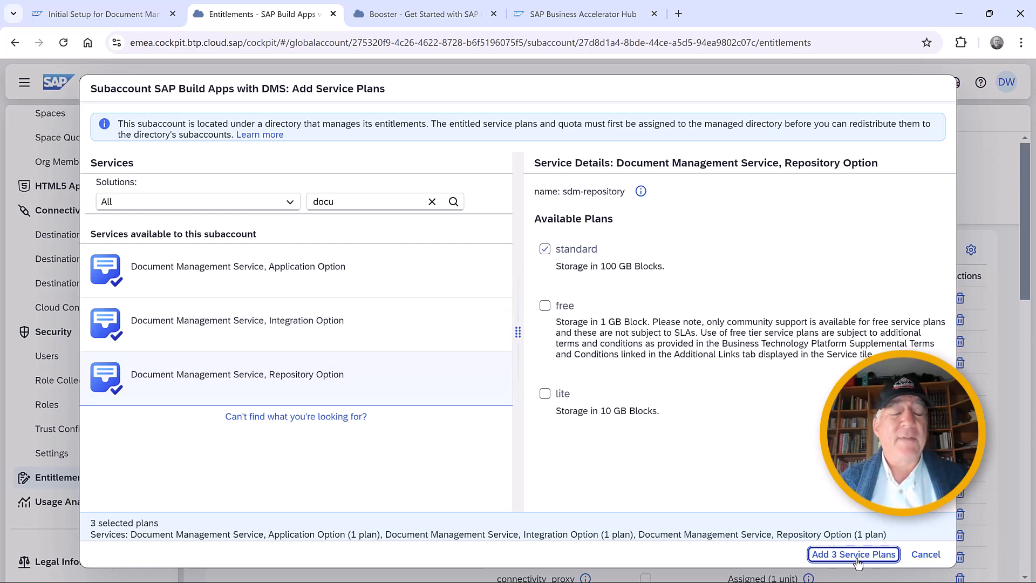
left_click(853, 553)
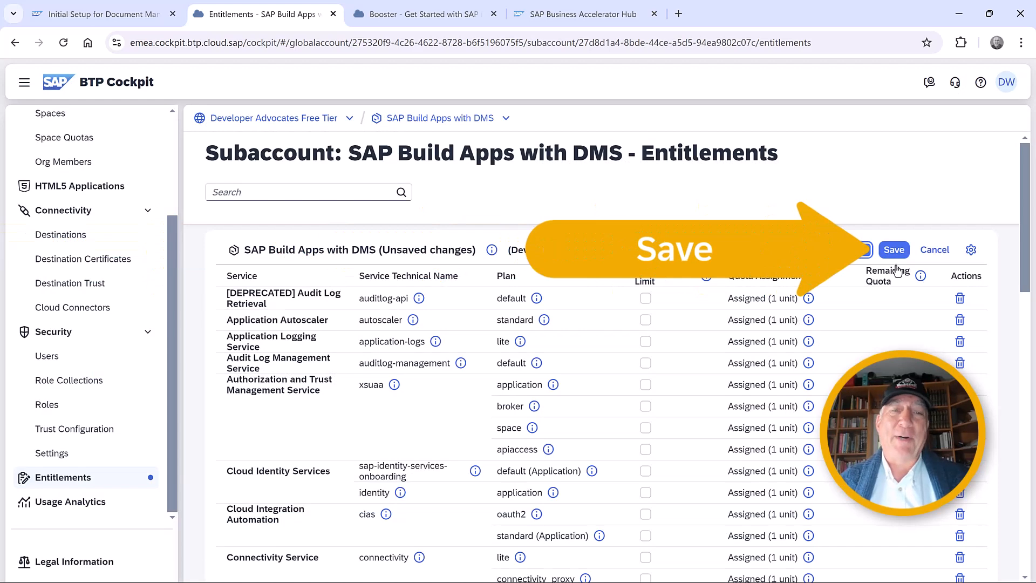
Step: Save the entitlement changes and go to the Document Management Service booster page
left_click(893, 249)
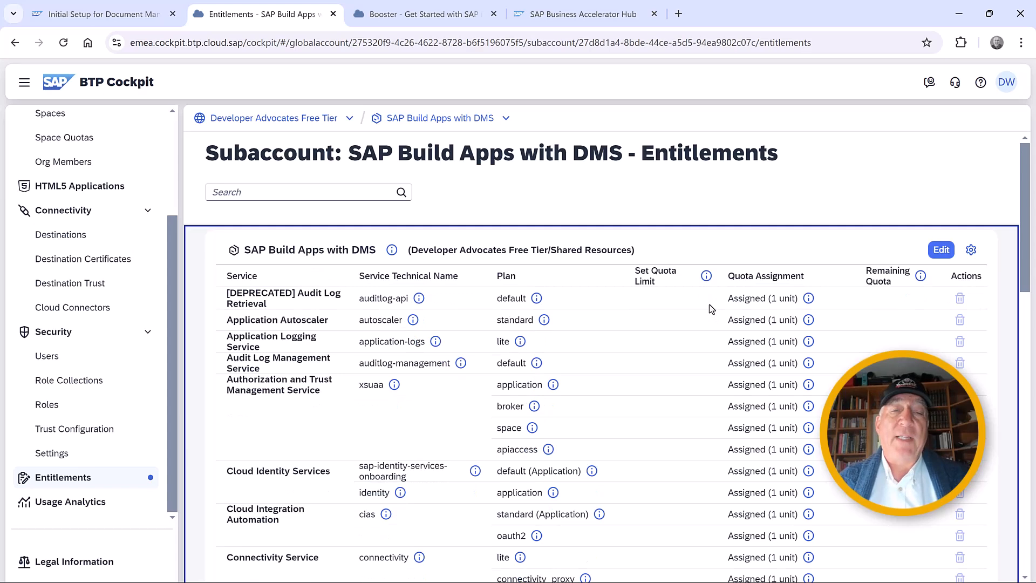
left_click(419, 14)
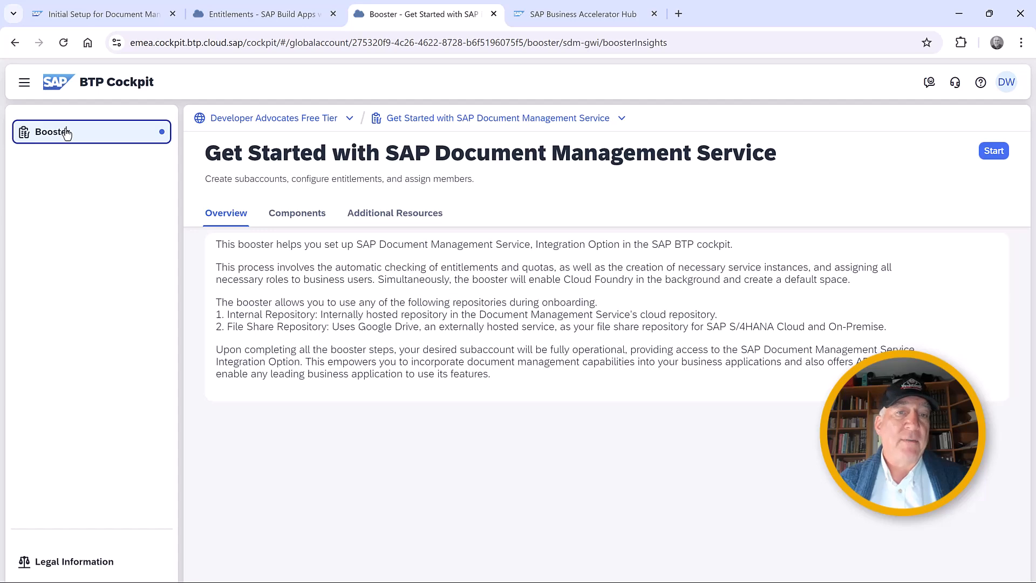
Step: Search the global account's boosters for 'doc' and launch Get Started with SAP Document Management Service
left_click(274, 118)
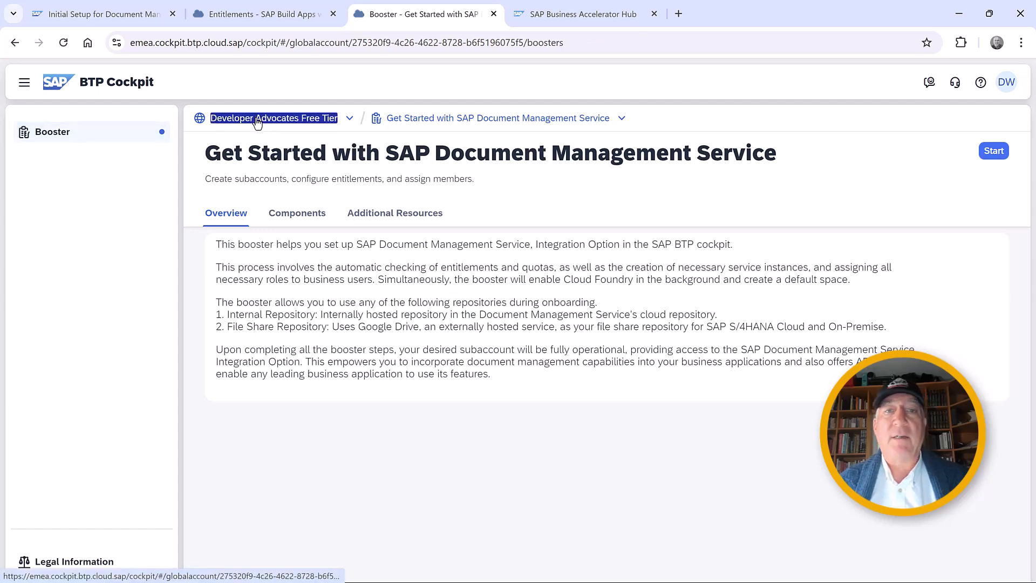
left_click(274, 117)
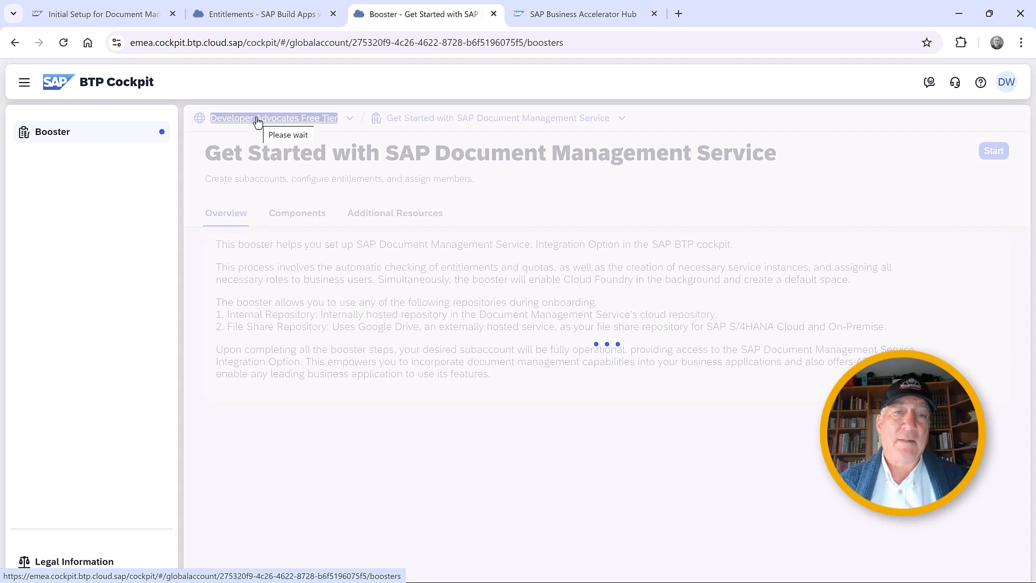
left_click(54, 180)
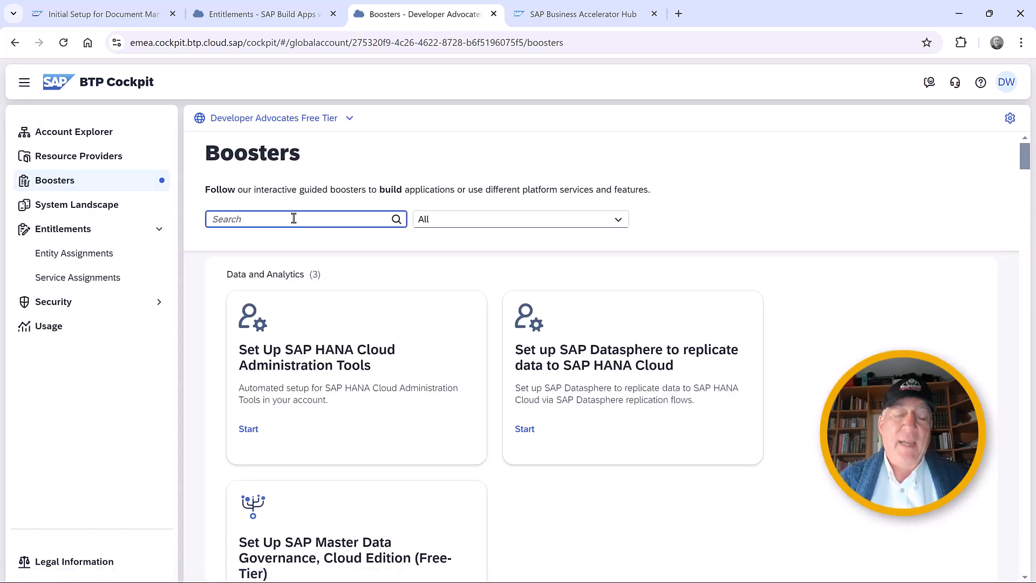
type("document man")
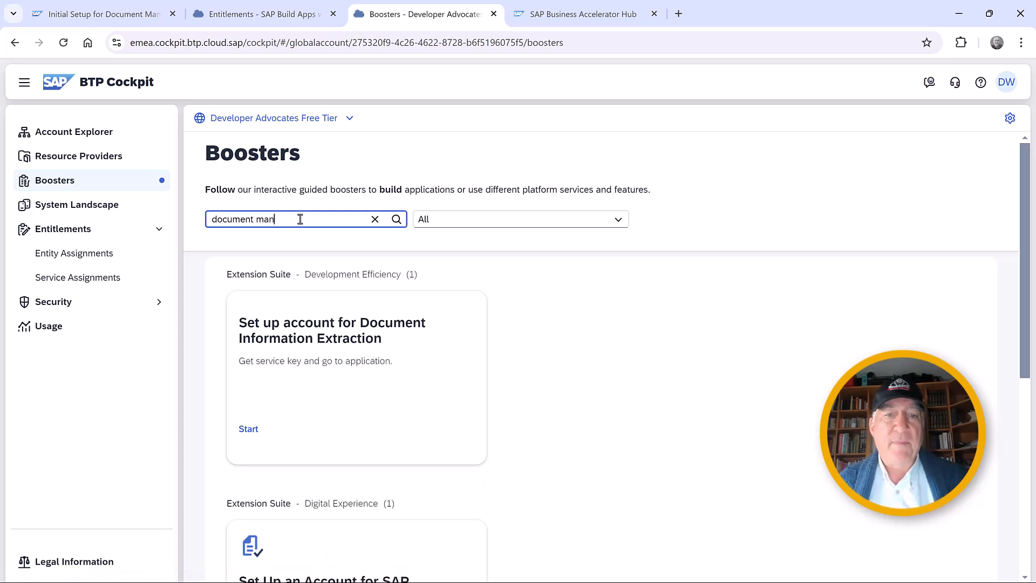
left_click(248, 428)
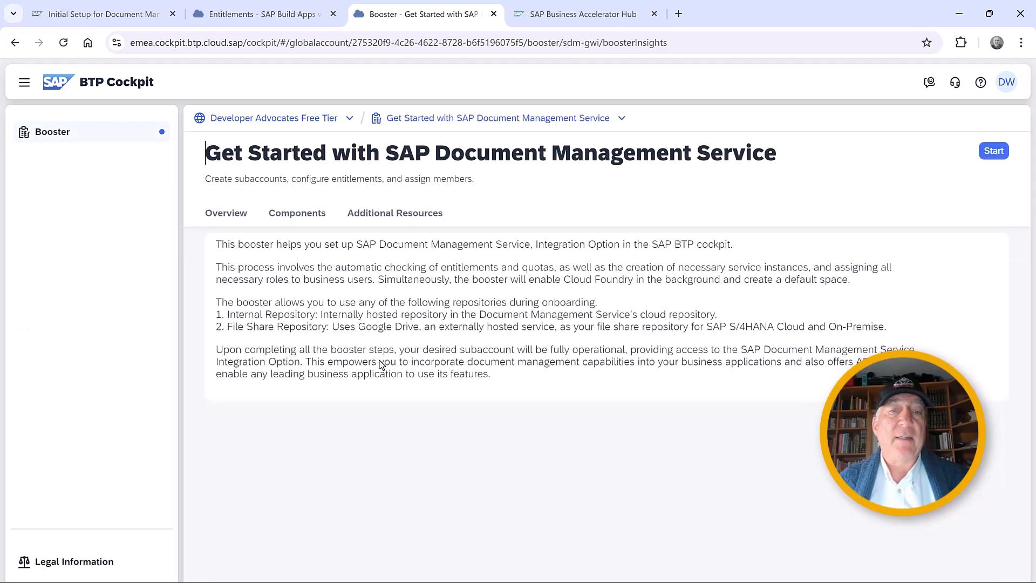
left_click(226, 213)
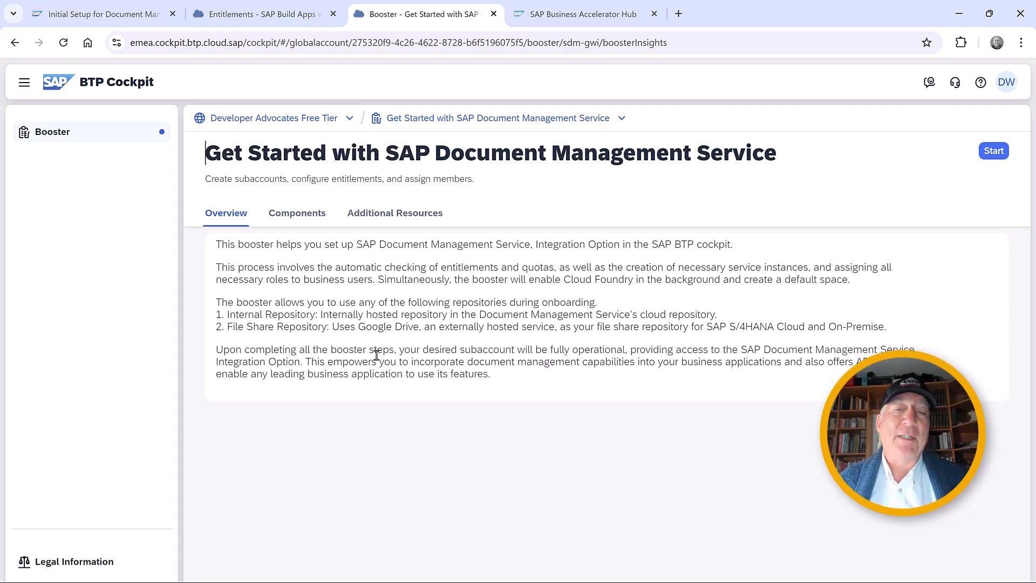
left_click(993, 150)
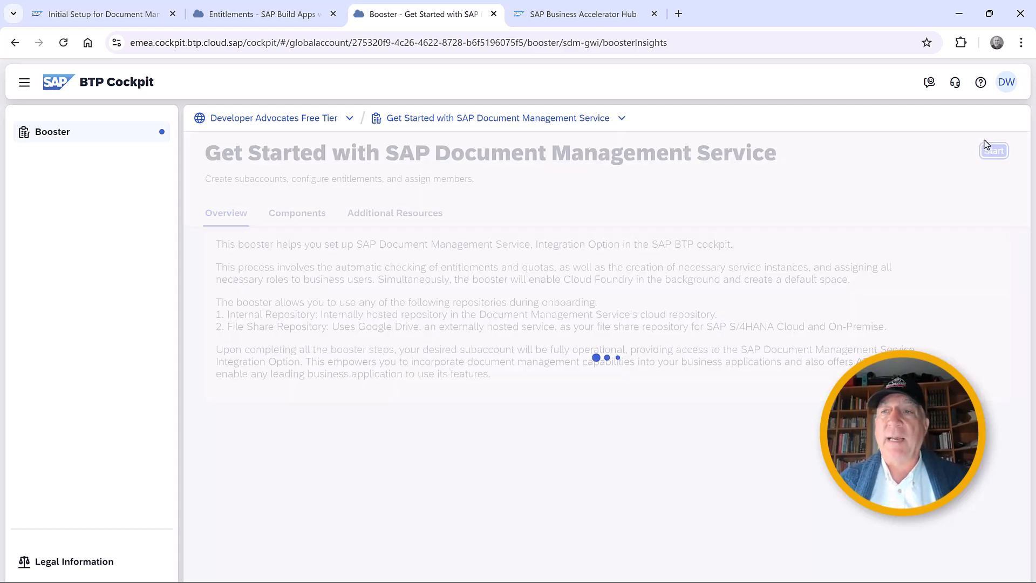
Step: Pass the booster prerequisites, keep Internal Repository, and choose the existing-subaccount scenario
left_click(994, 150)
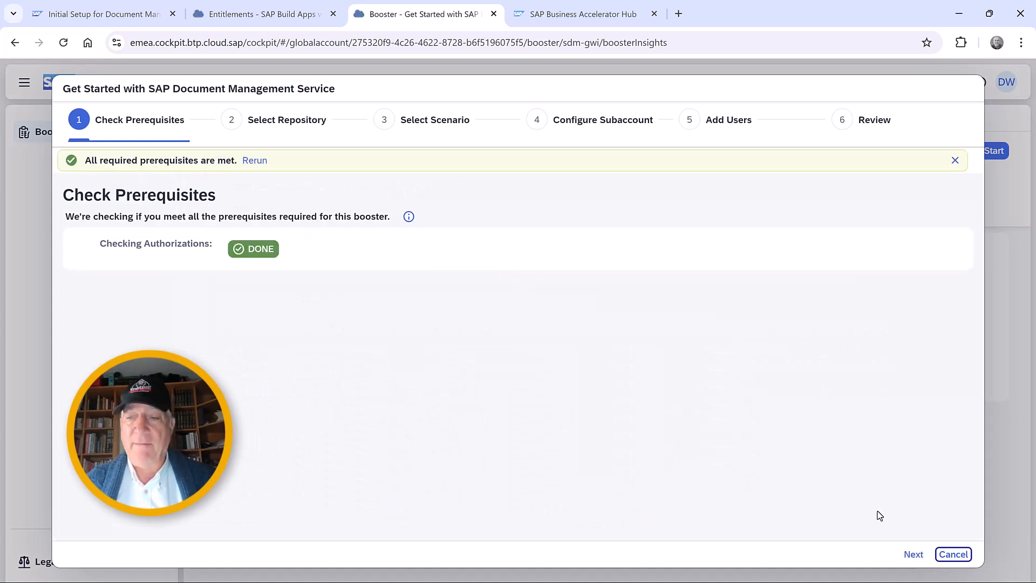
left_click(912, 553)
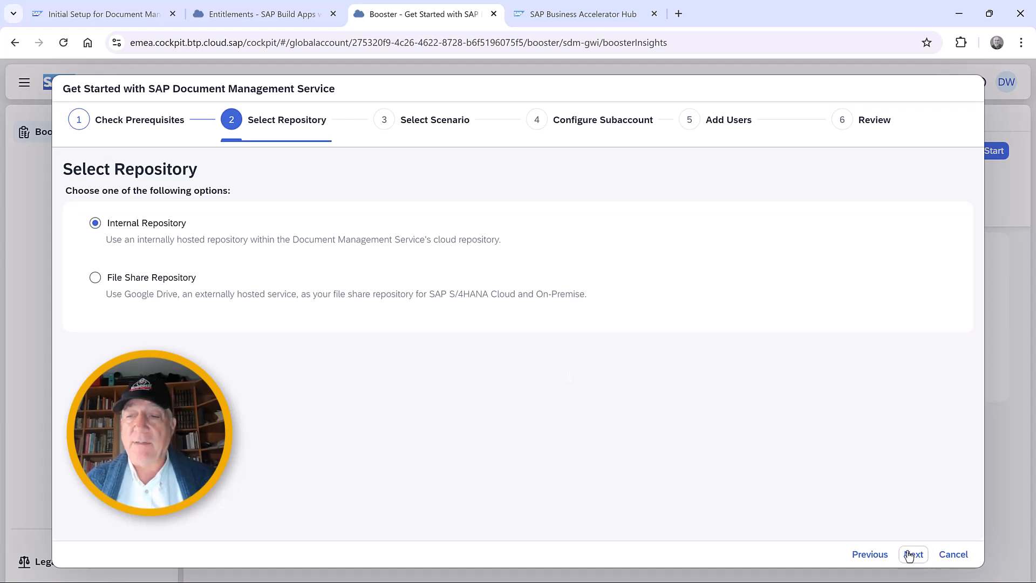
left_click(912, 554)
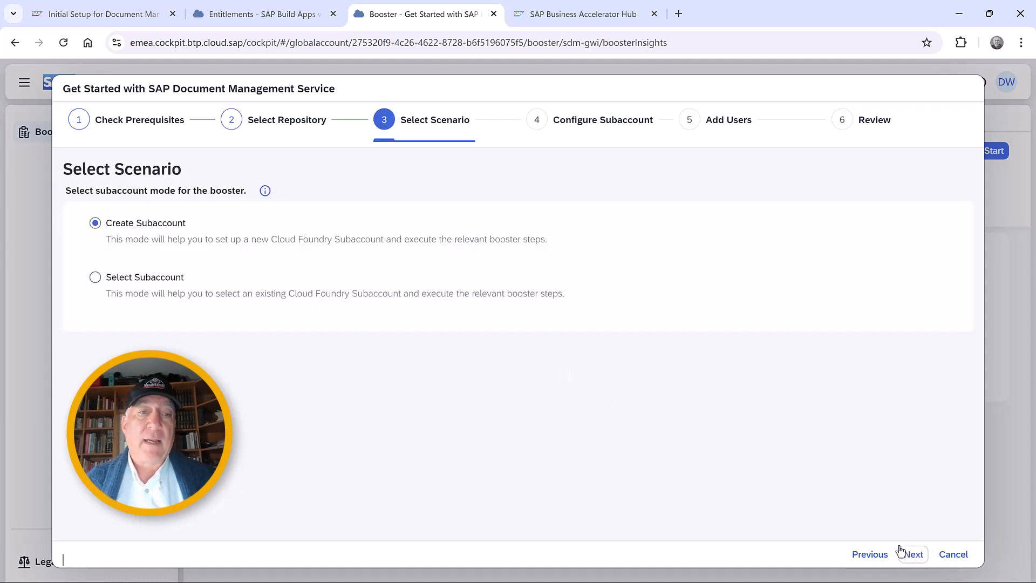
left_click(95, 276)
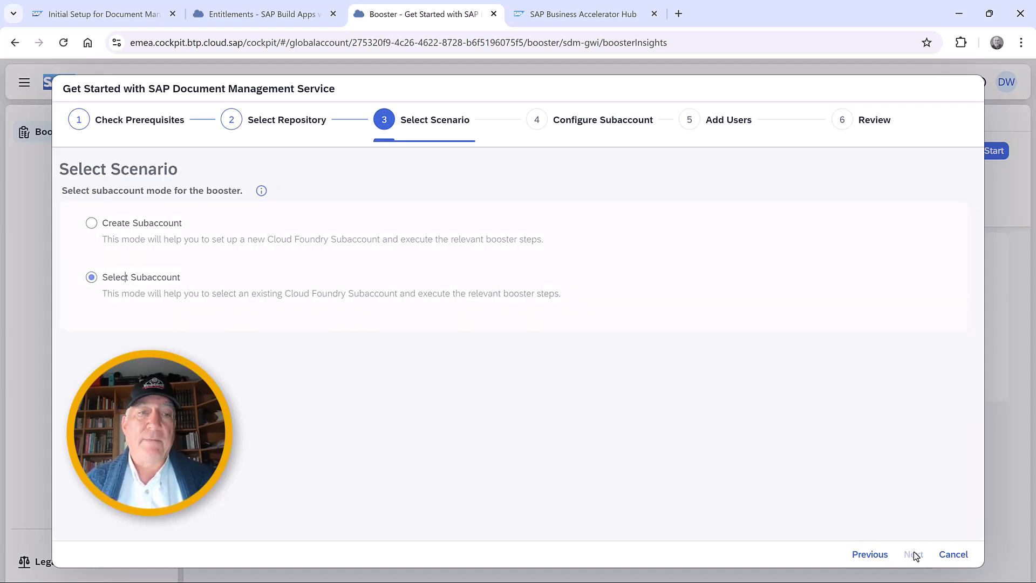
left_click(913, 553)
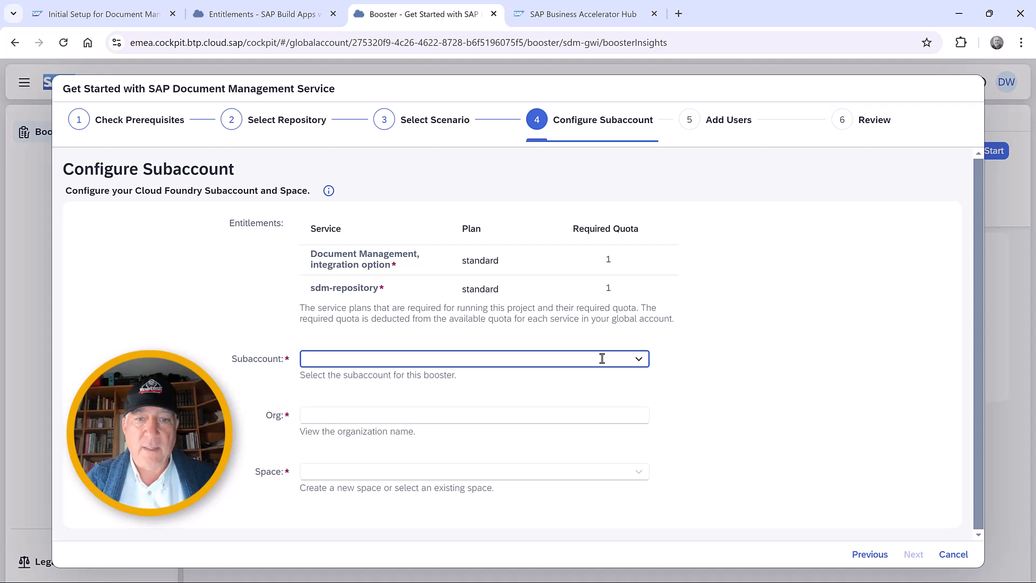
Step: Finish the booster with subaccount 'SAP Build Apps with DMS' and space dev
left_click(474, 358)
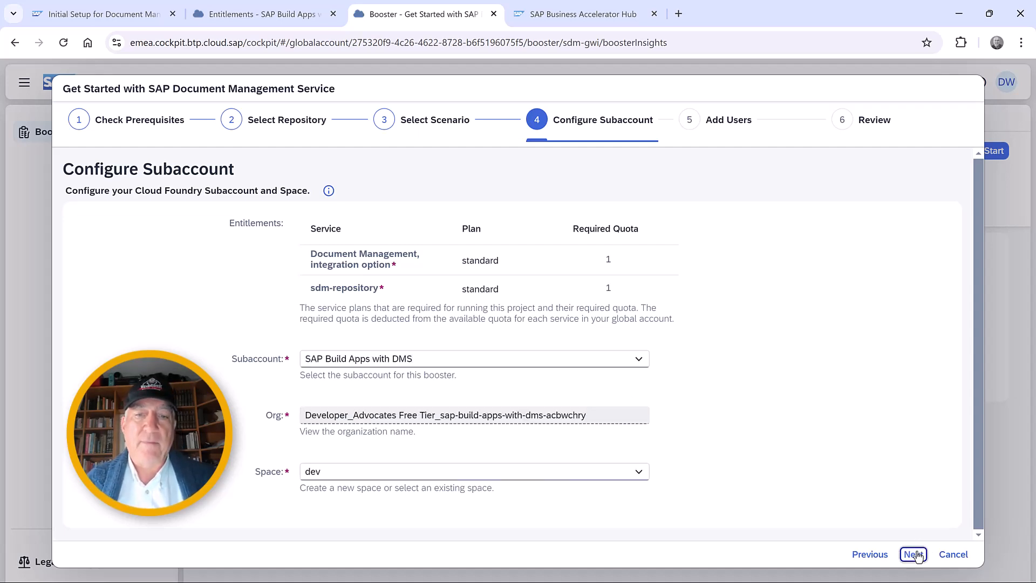
left_click(912, 553)
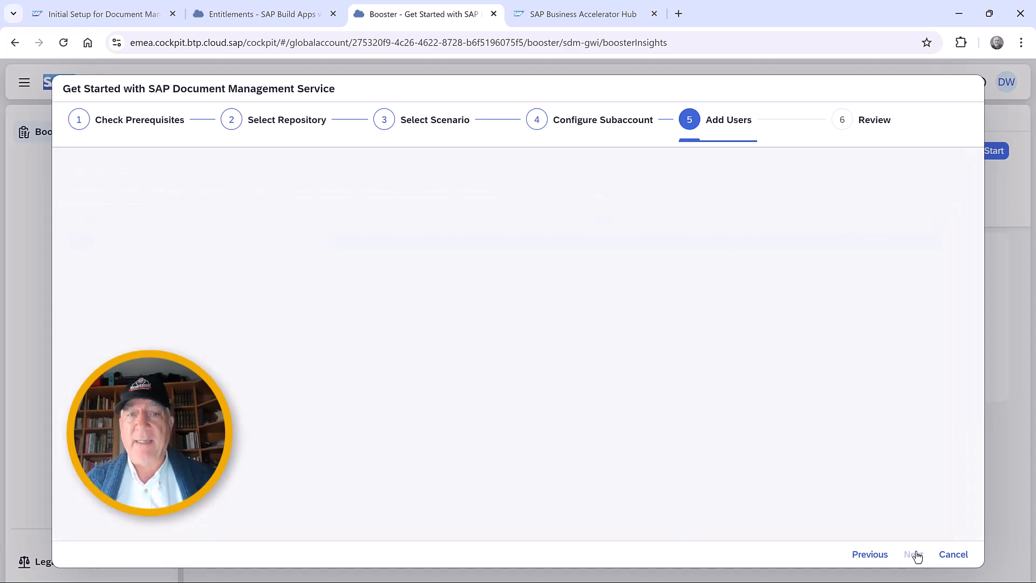
left_click(913, 554)
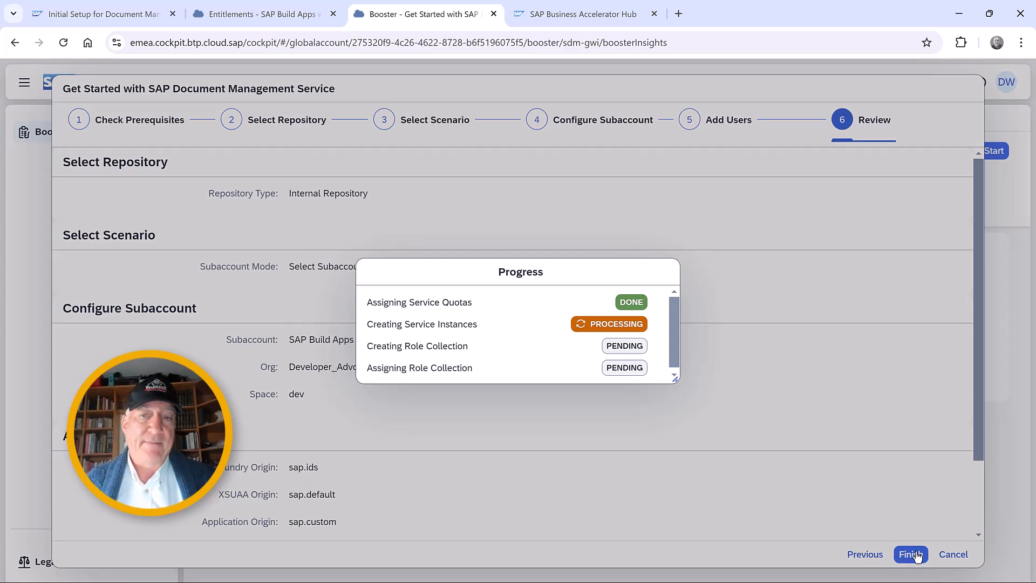
left_click(910, 553)
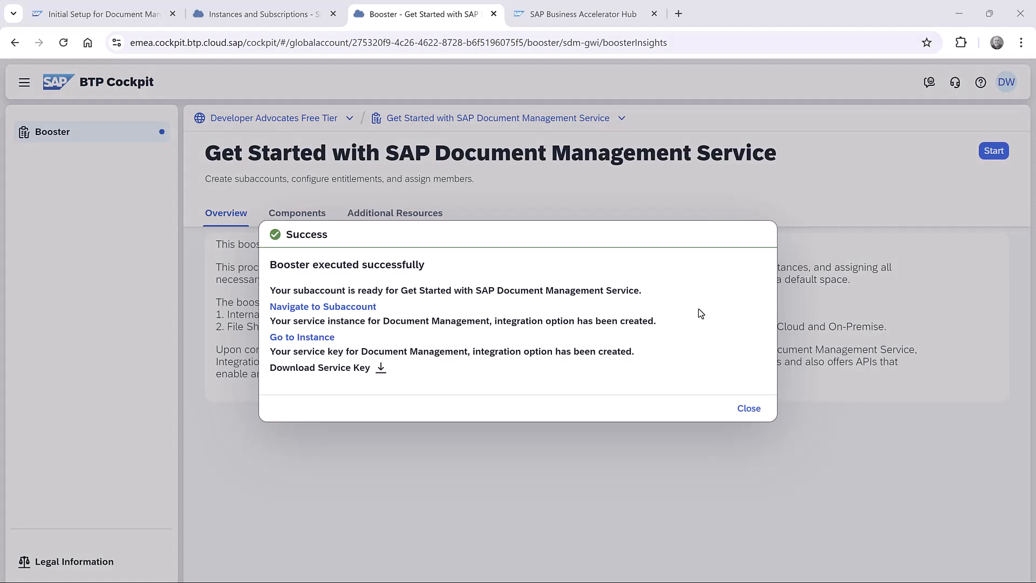
mouse_move(323, 306)
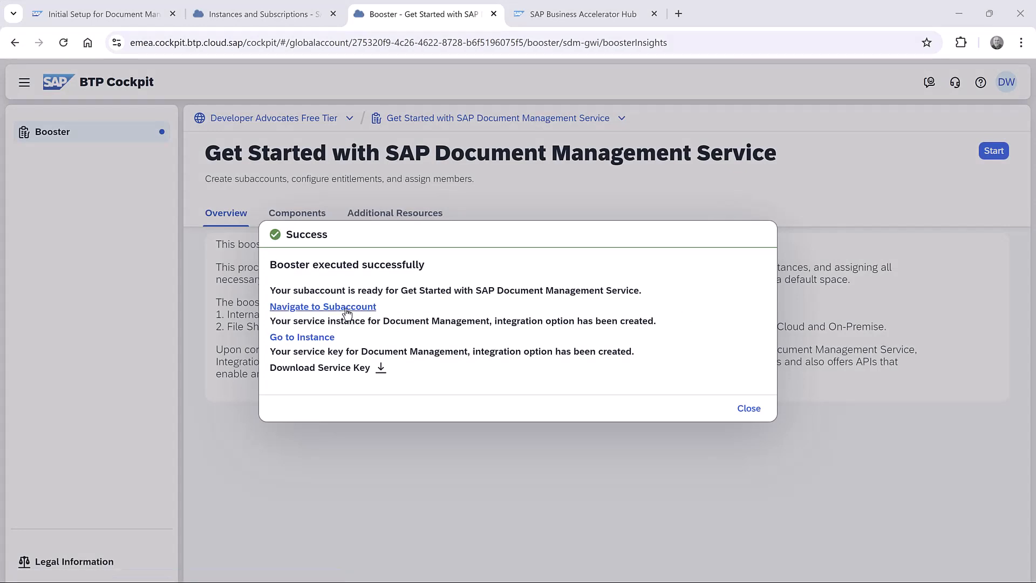
Step: Go from the booster's Success dialog to the SAP Build Apps with DMS subaccount overview
left_click(322, 306)
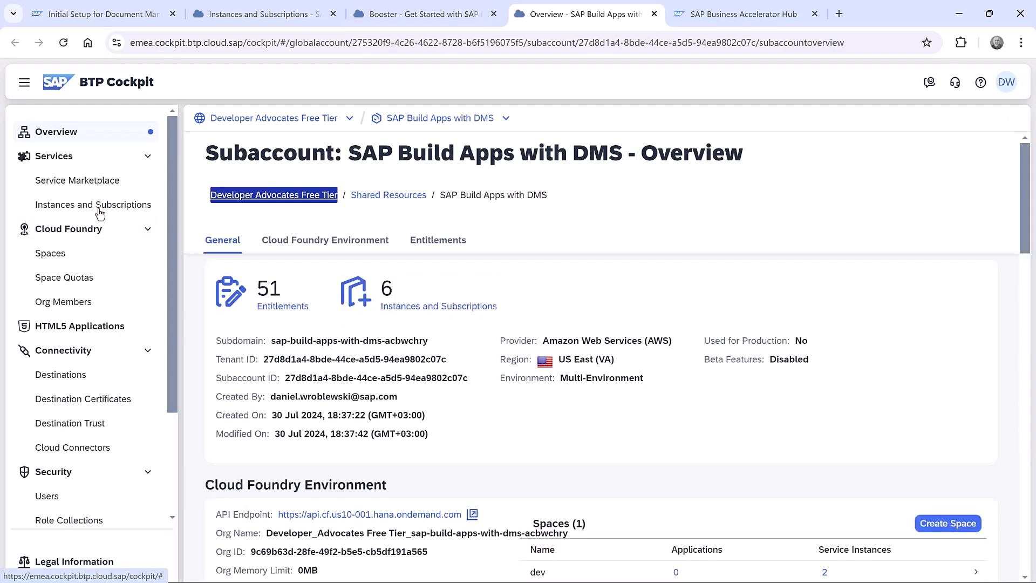
Step: View and scroll through the subaccount's Instances and Subscriptions list
left_click(93, 204)
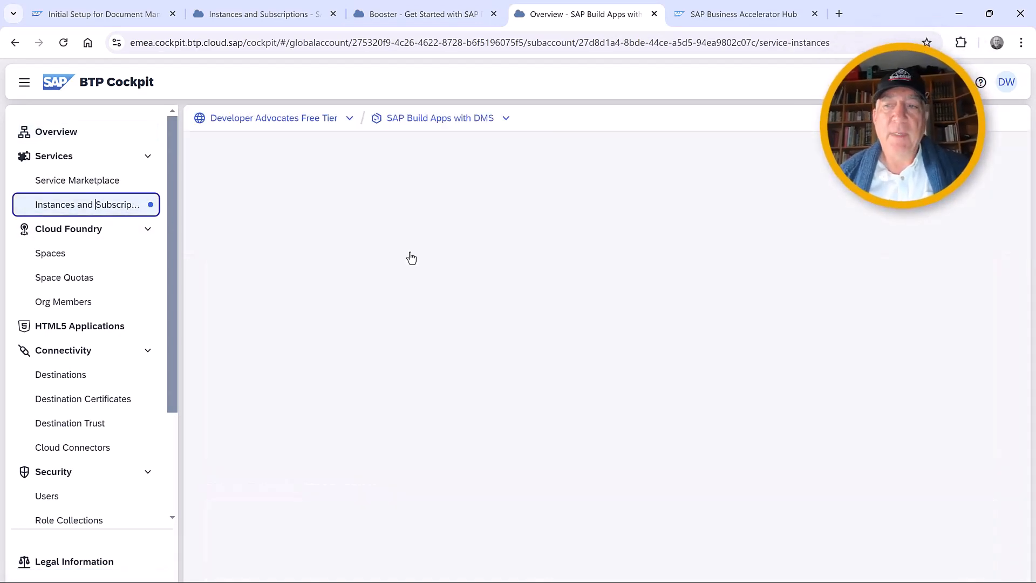
left_click(86, 203)
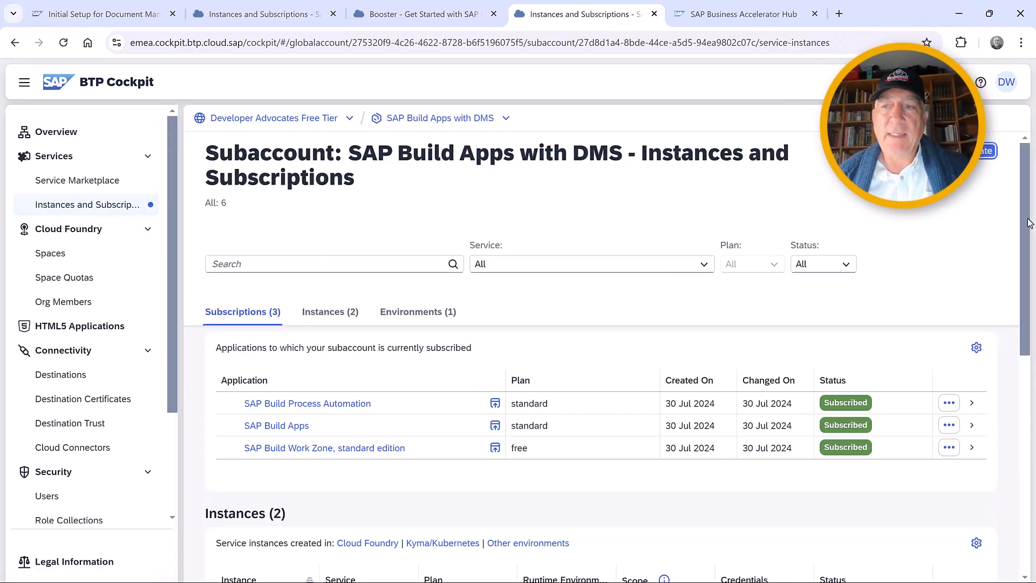
scroll("down", 3)
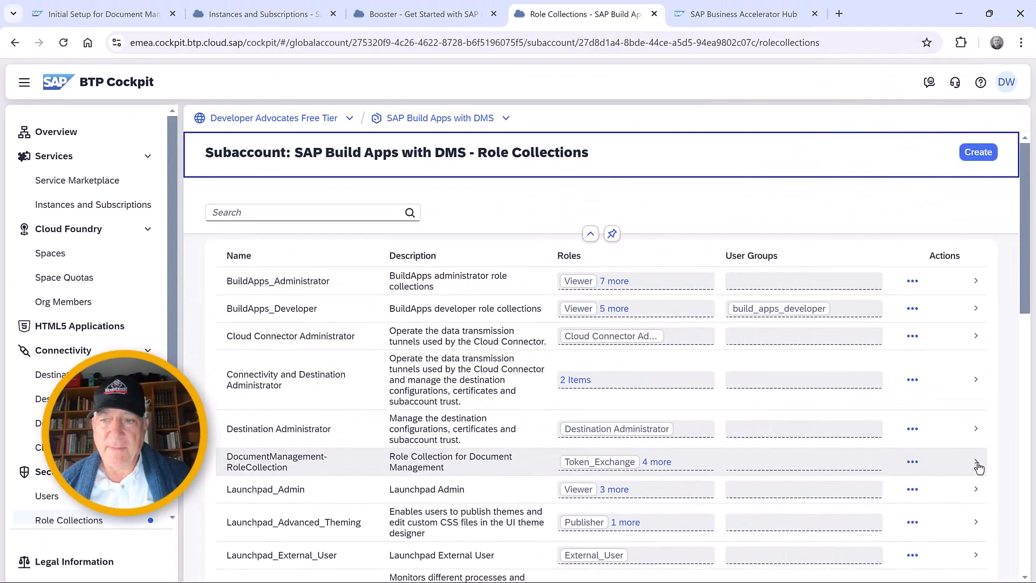
Step: Open DocumentManagement-RoleCollection details to review its five roles and one assigned user
left_click(974, 461)
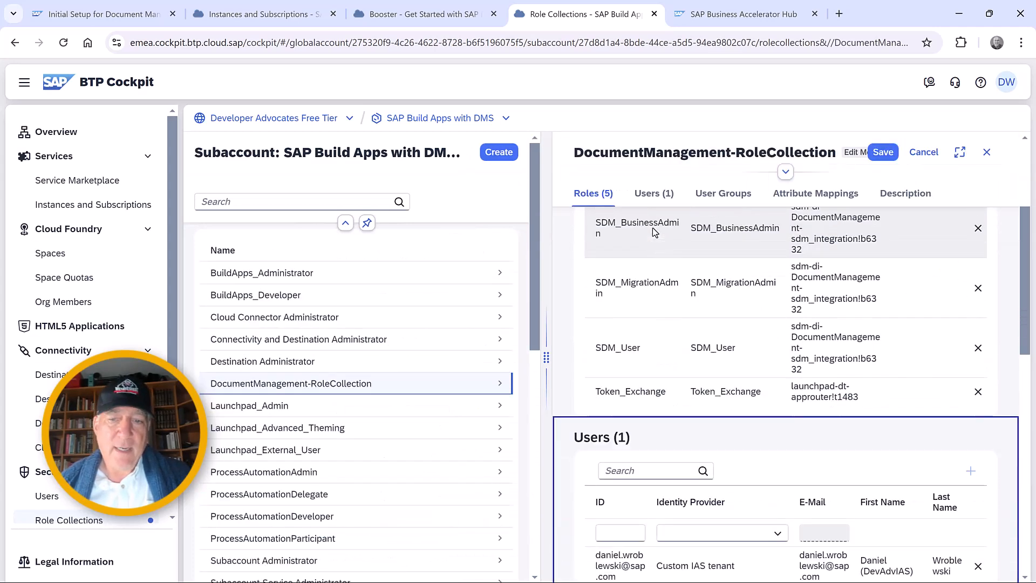
left_click(653, 193)
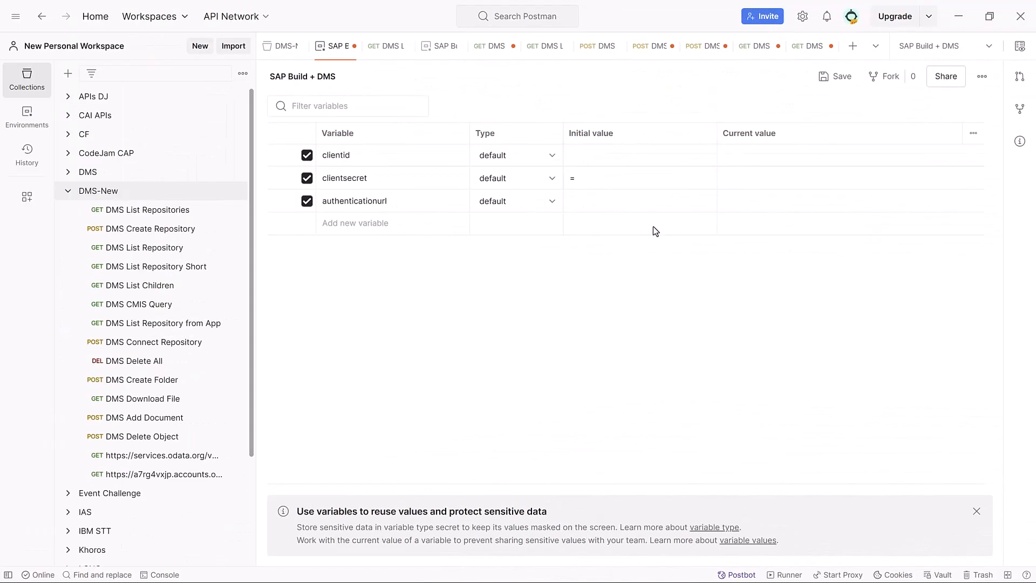
mouse_move(207, 196)
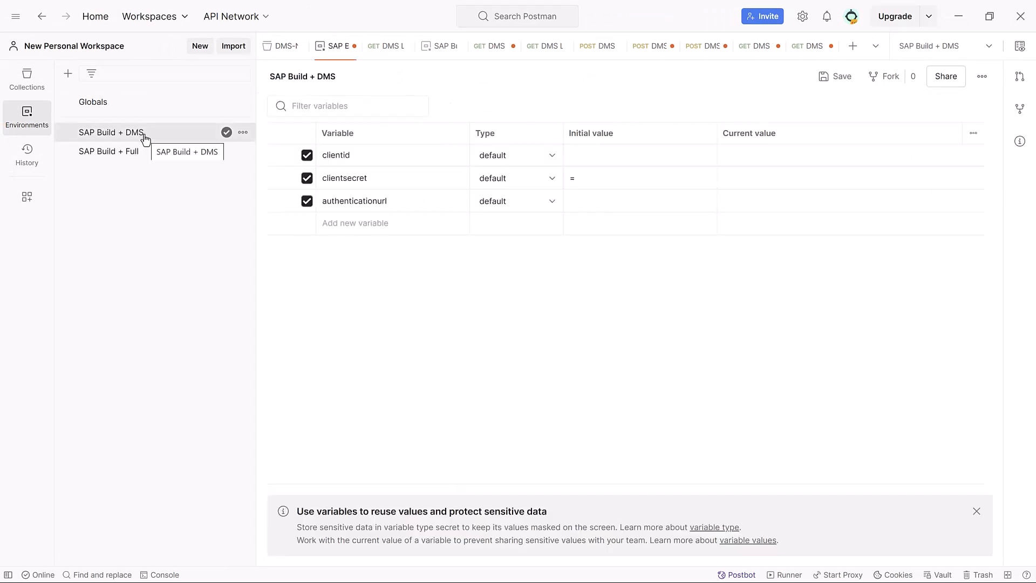
mouse_move(153, 140)
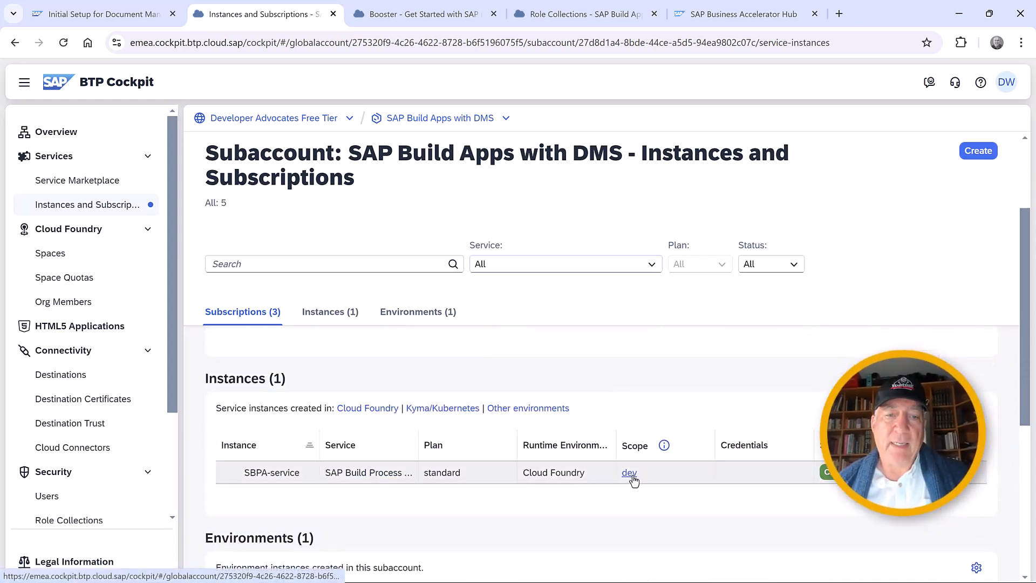
Step: Copy the default_sdm key's clientid, clientsecret and authentication URL into Postman environment current values
left_click(628, 473)
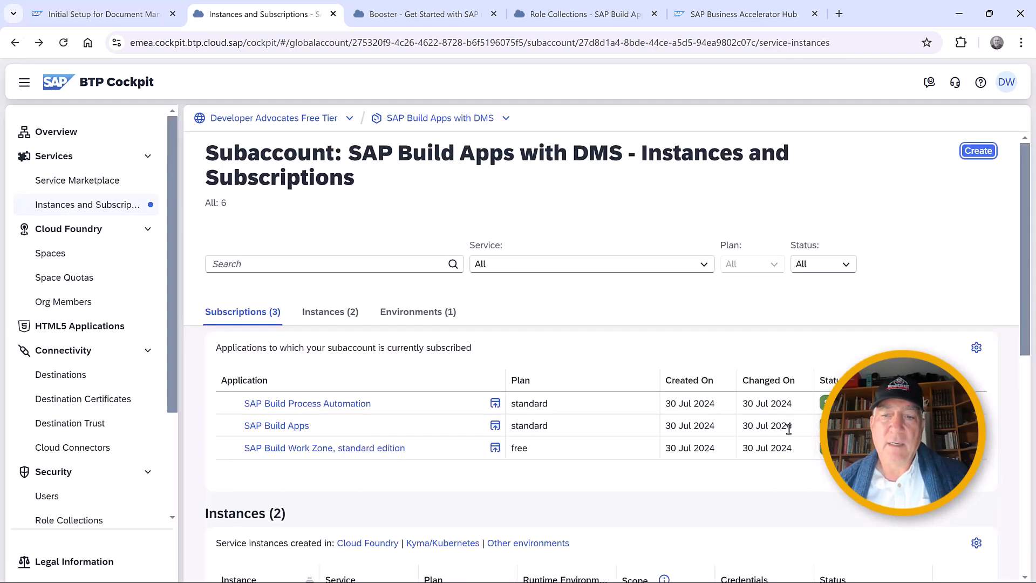
scroll("down", 3)
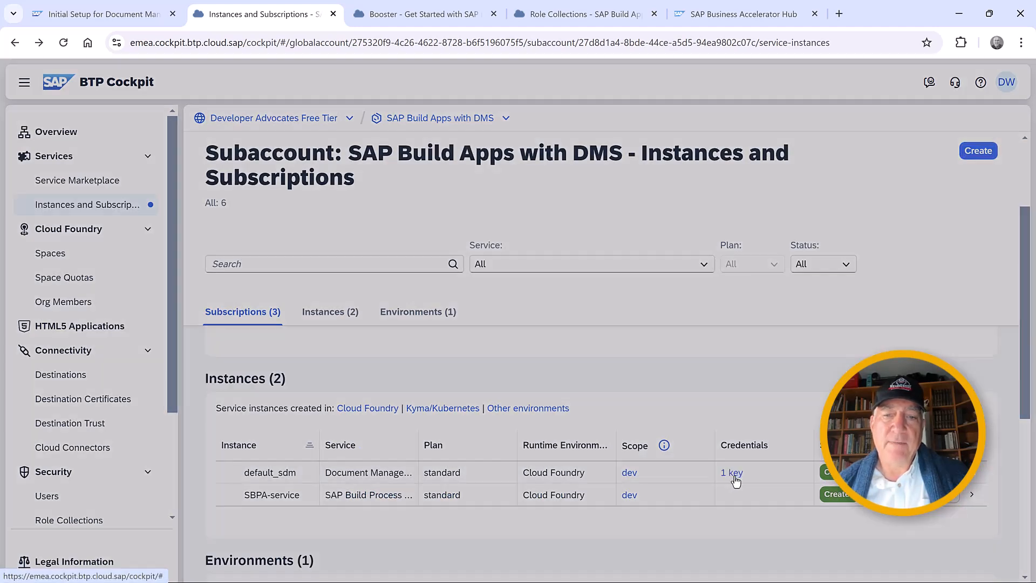
left_click(730, 473)
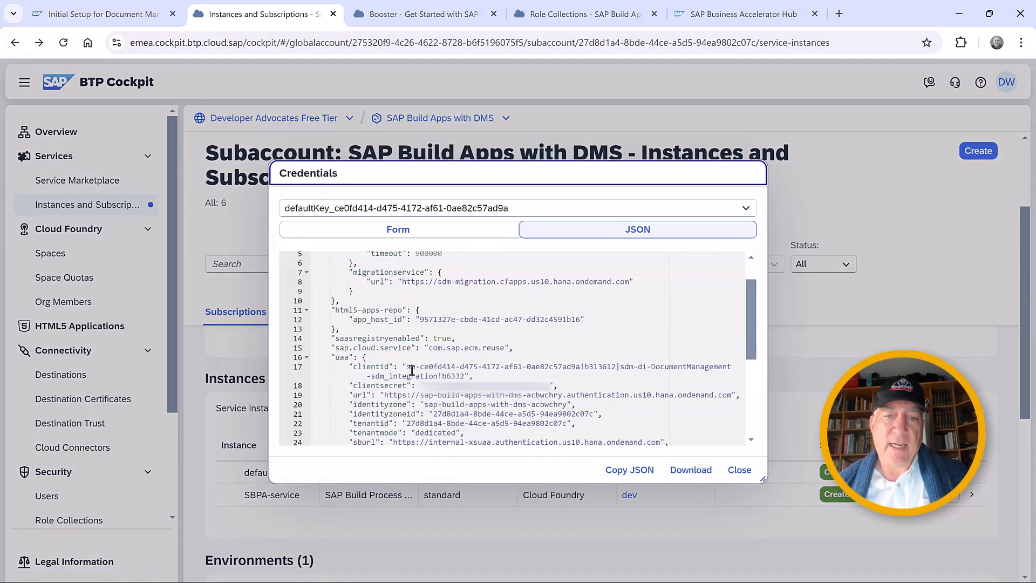
left_click_drag(408, 366, 469, 376)
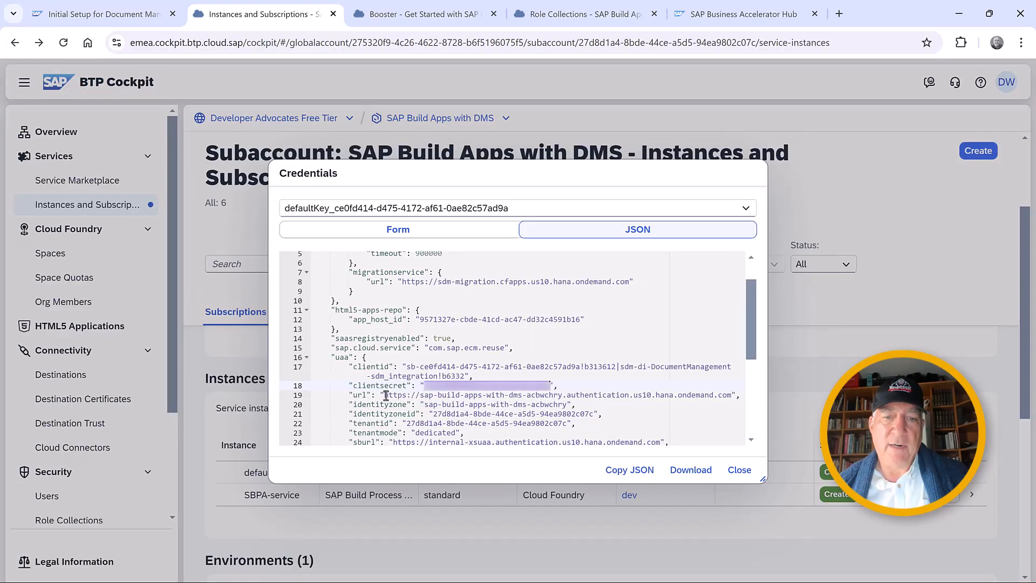
left_click_drag(385, 394, 729, 395)
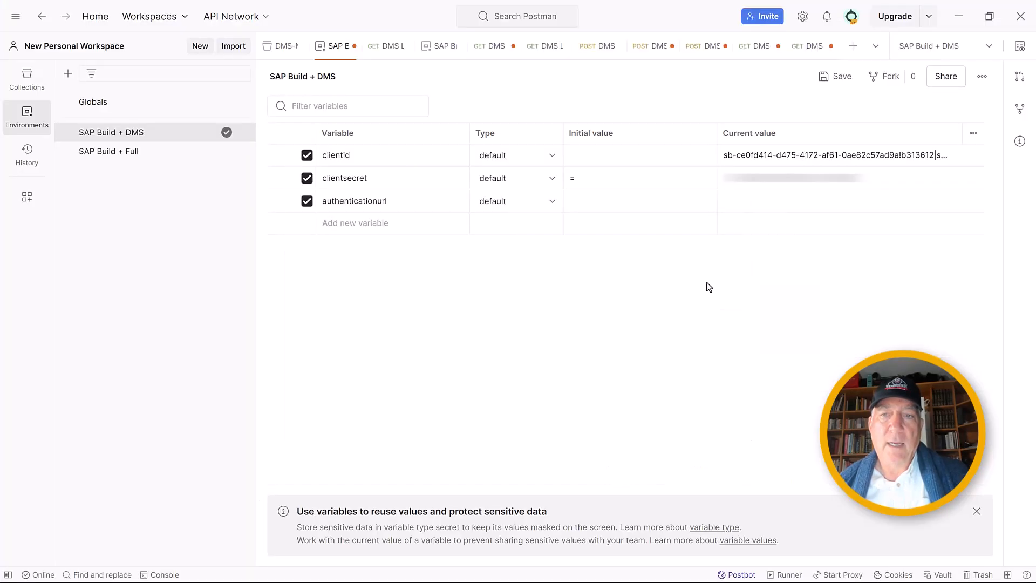
type("https://sap-build-apps-with-dms-acbwchry.authentication.us10.hana.ondemand.com\",")
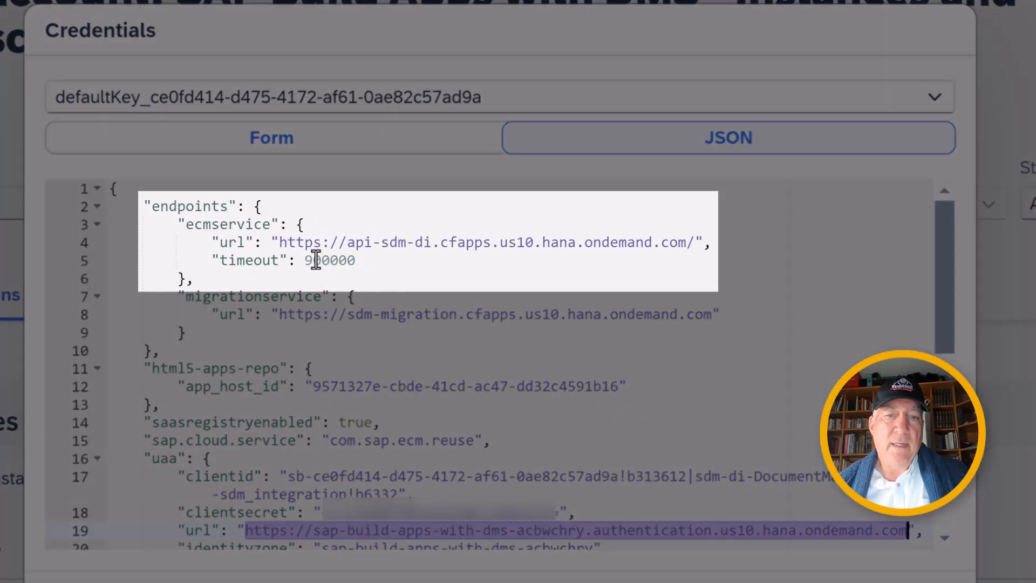
mouse_move(374, 323)
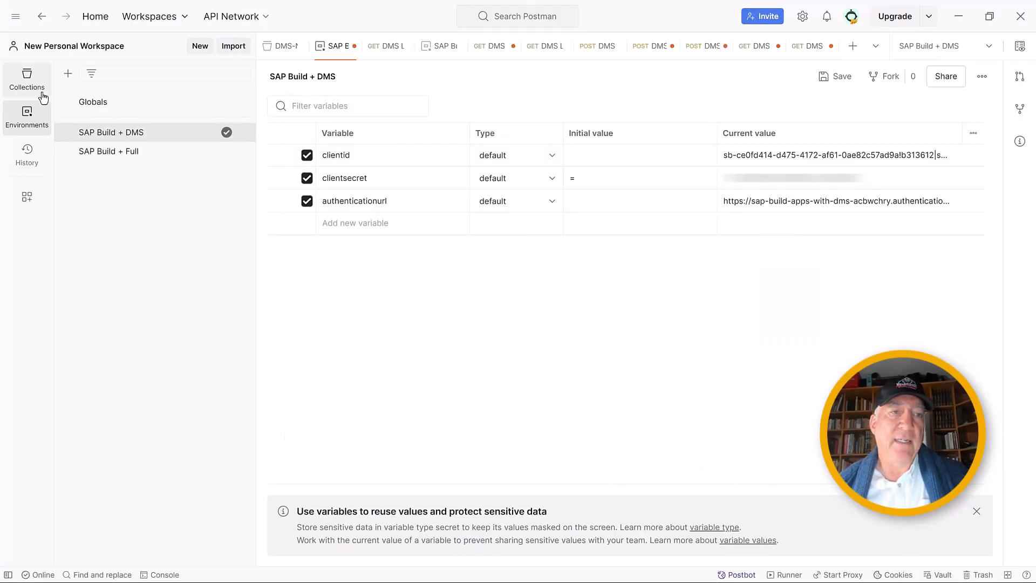
Step: Keep Client Credentials as DMS-New's authorization grant type and scroll to Get New Access Token
left_click(27, 77)
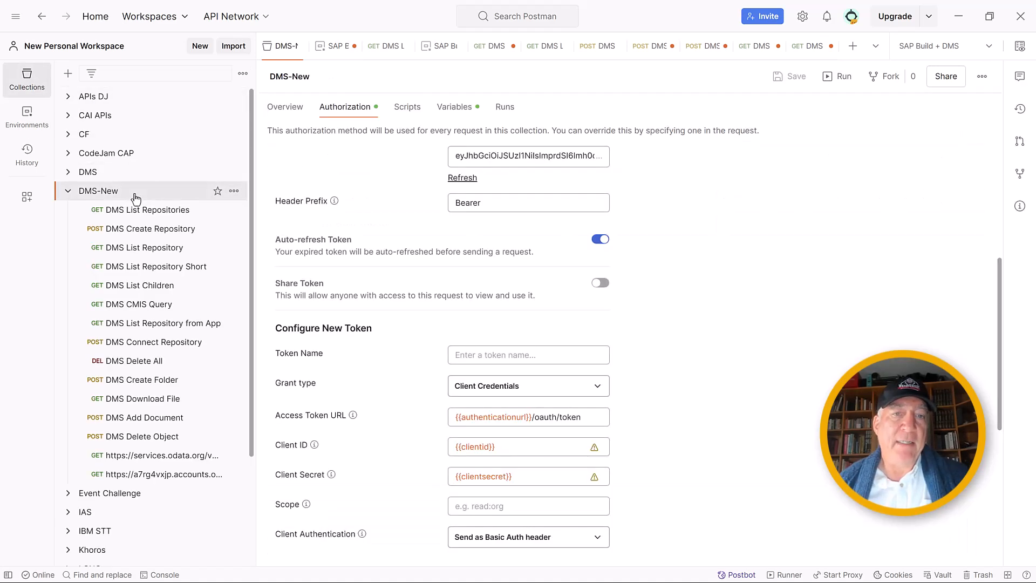
mouse_move(144, 197)
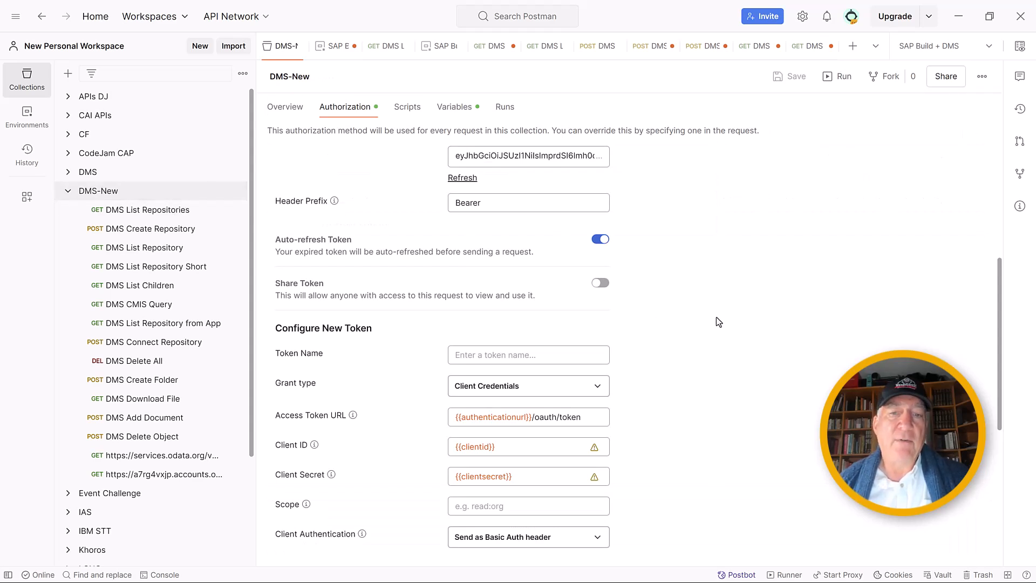
scroll("down", 3)
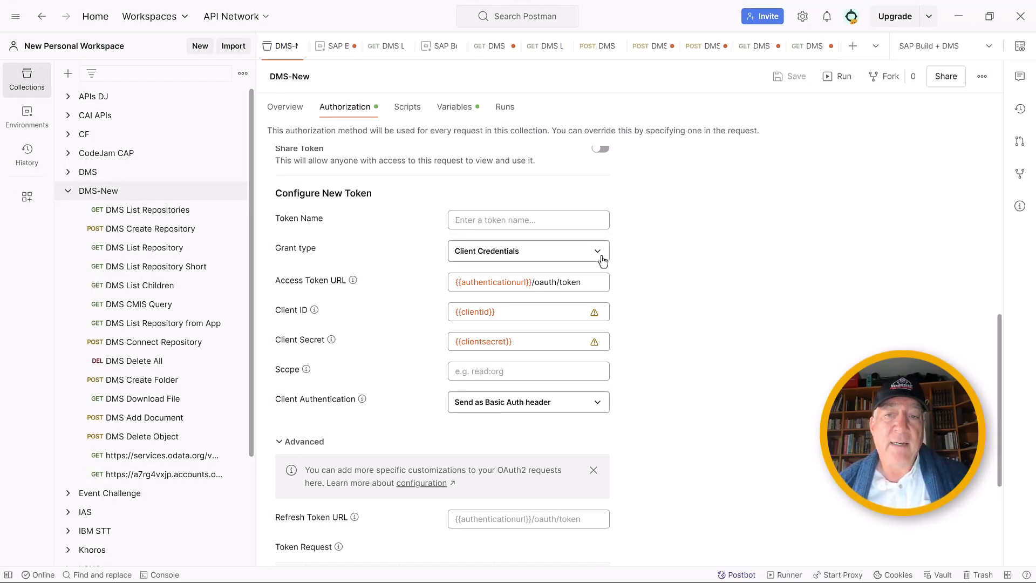
left_click(528, 251)
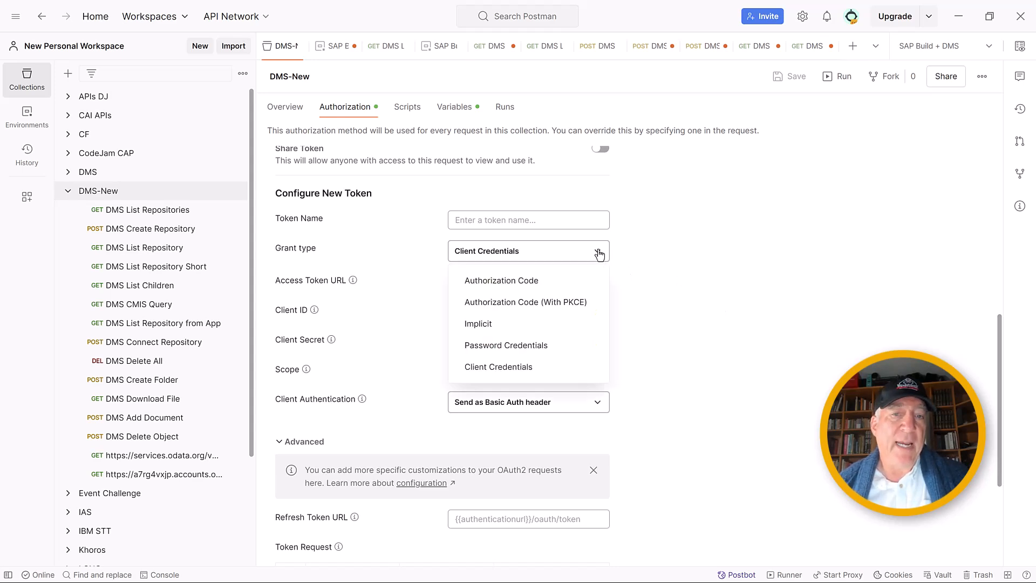
left_click(497, 367)
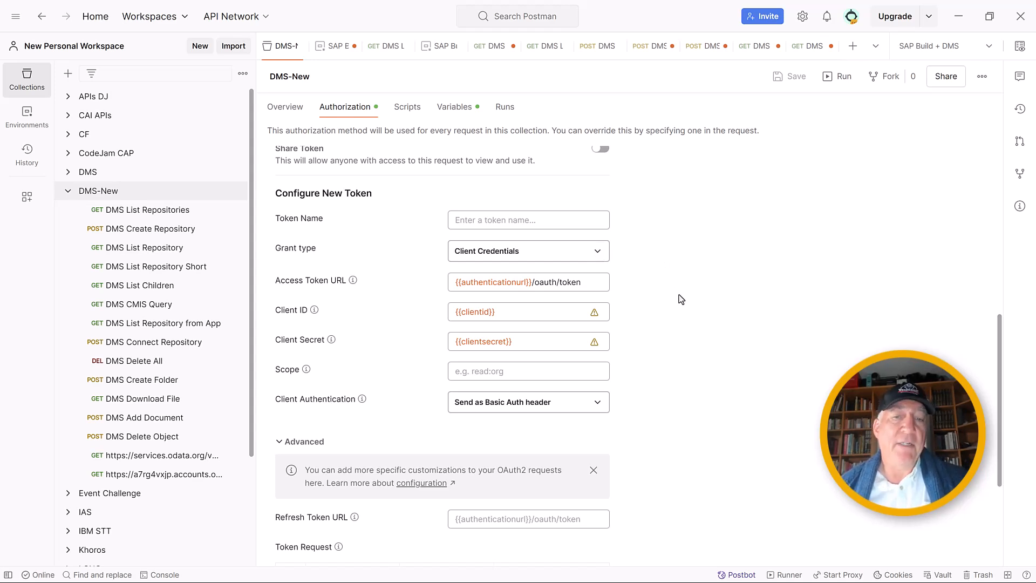
scroll("down", 3)
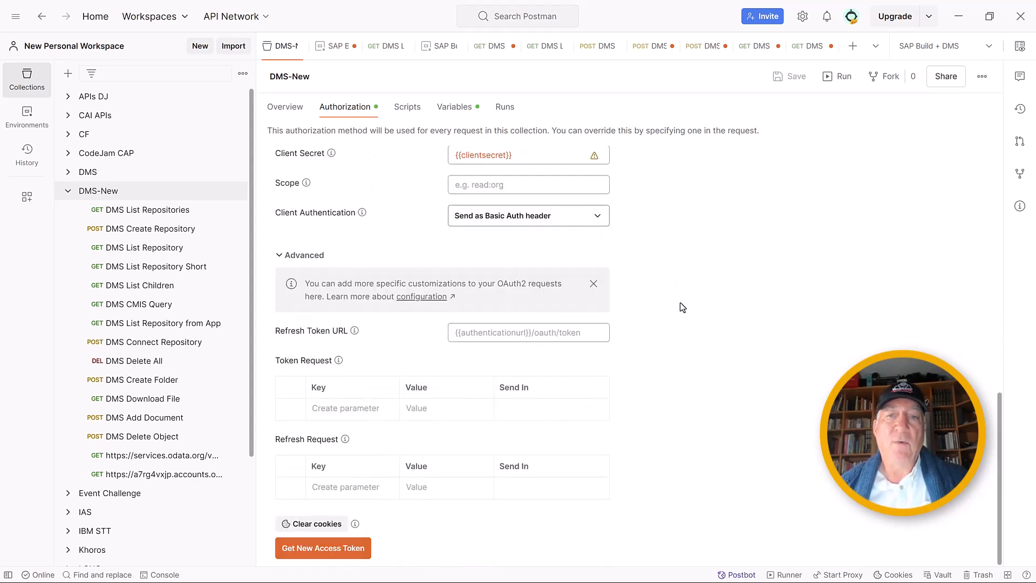
mouse_move(562, 439)
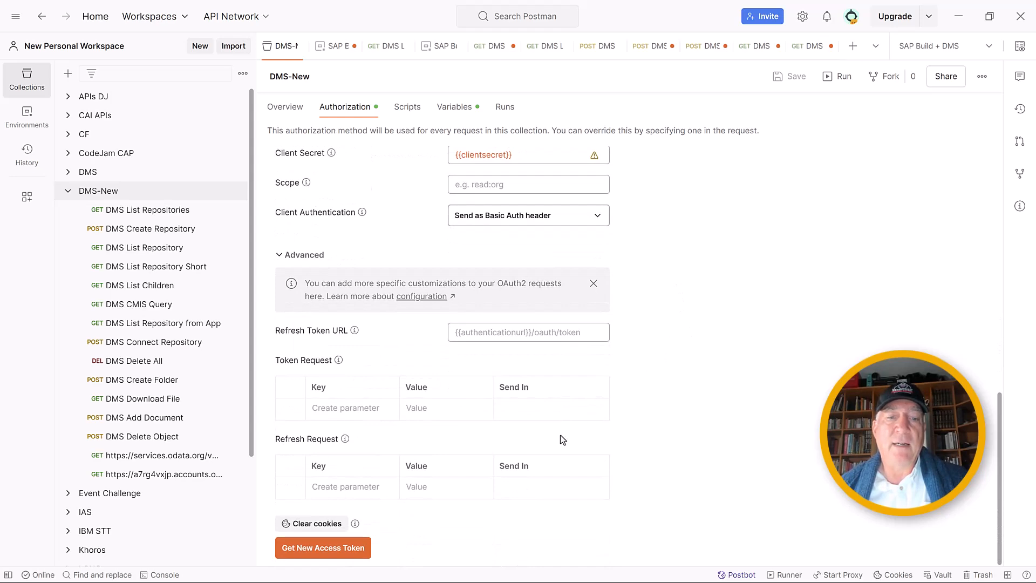
Step: Retry fetching the DMS-New access token after the first attempt fails and the SAP Build + DMS environment is checked
left_click(323, 547)
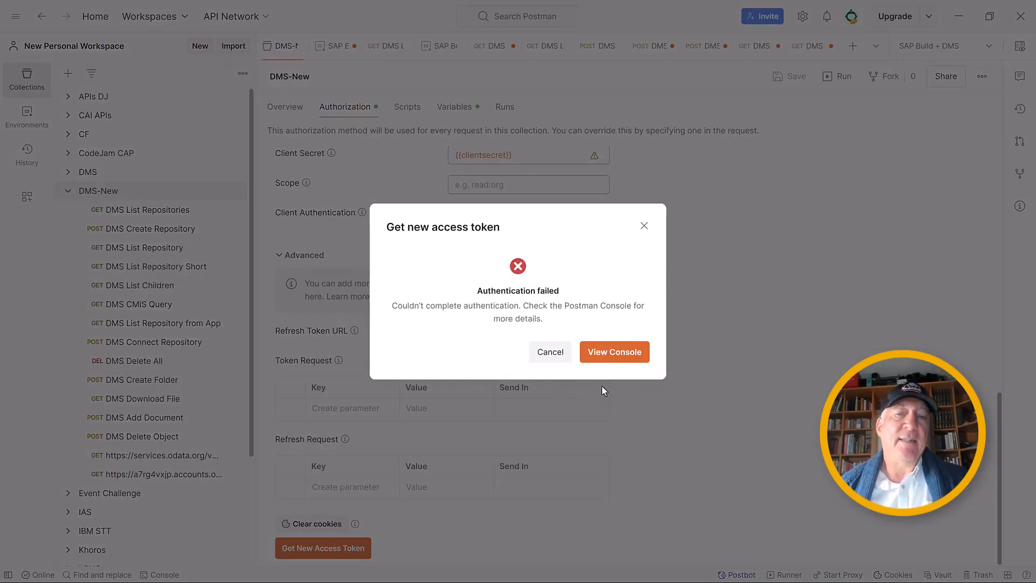
left_click(549, 350)
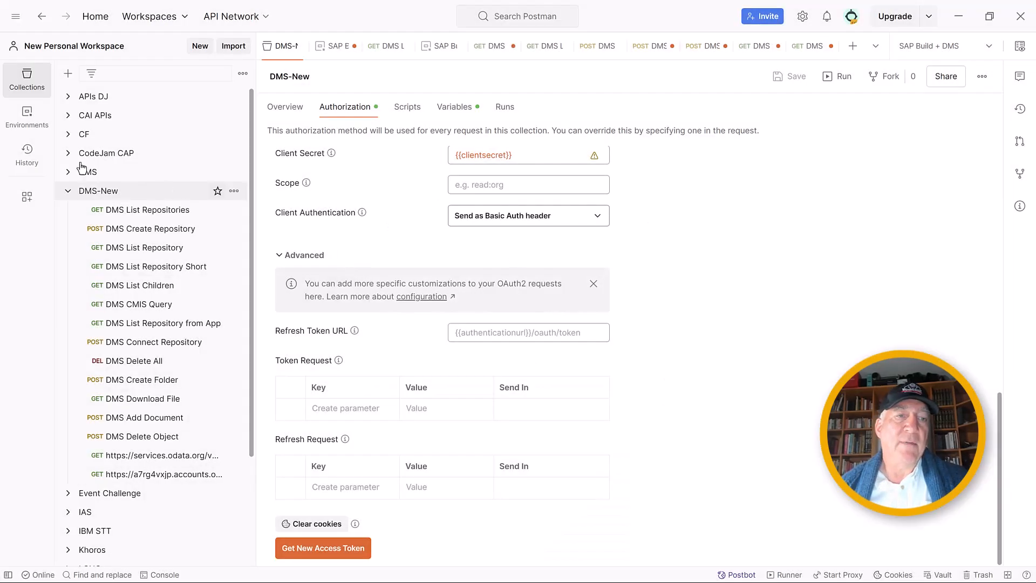
left_click(27, 118)
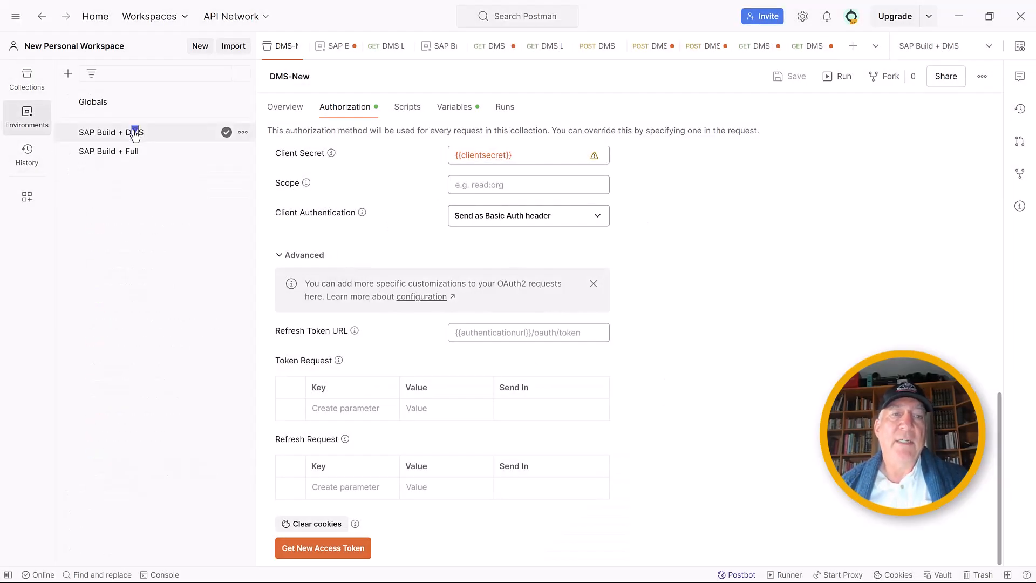
left_click(333, 45)
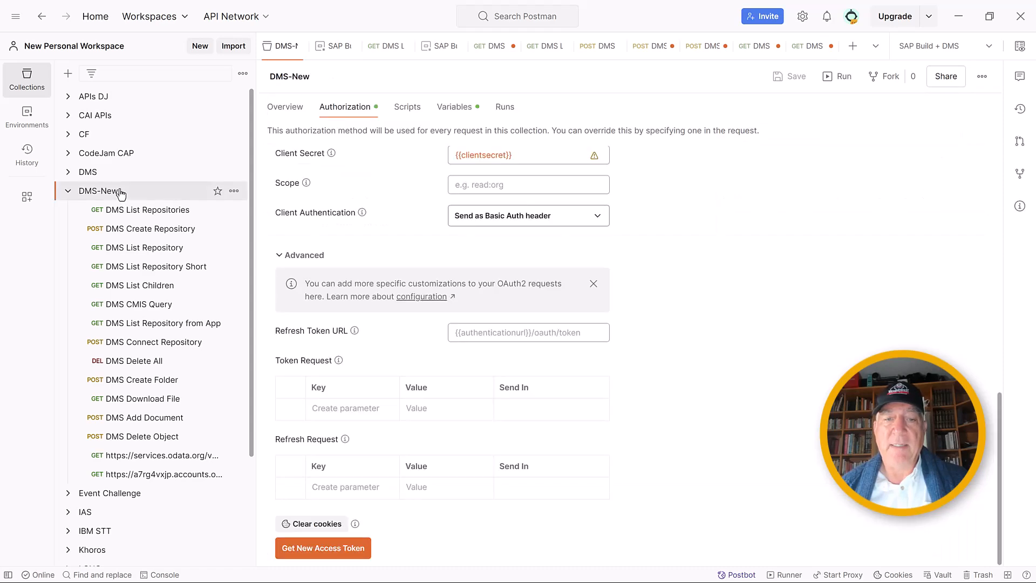
left_click(322, 547)
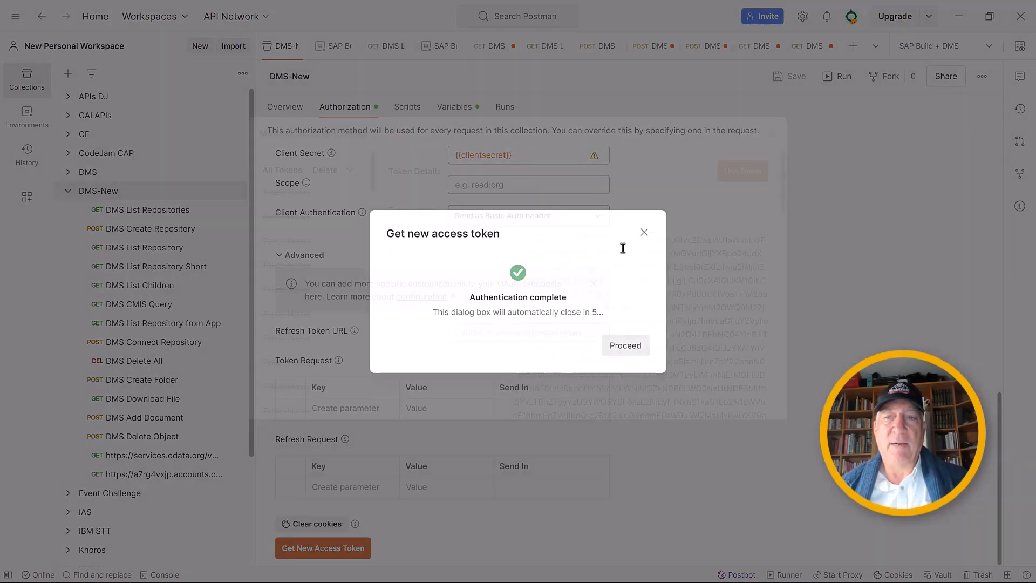
left_click(624, 345)
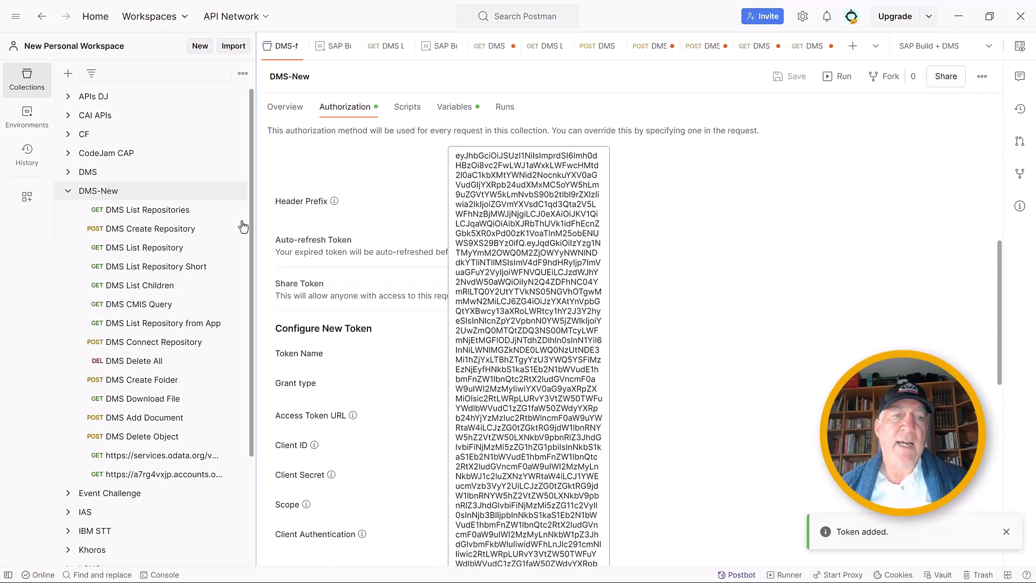
left_click(139, 209)
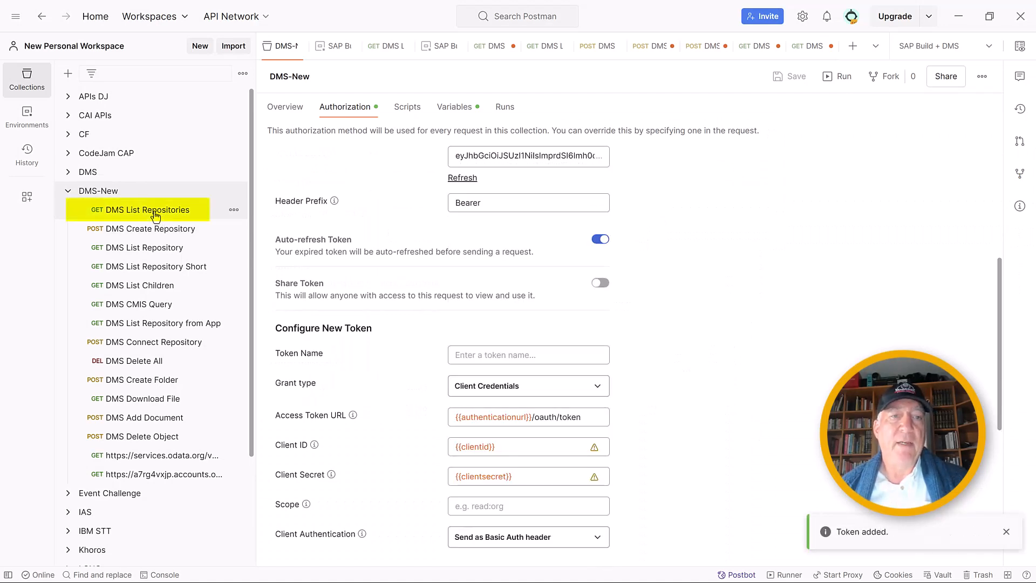
Step: Send DMS List Repositories, which returns 200 OK with an empty JSON object
left_click(146, 209)
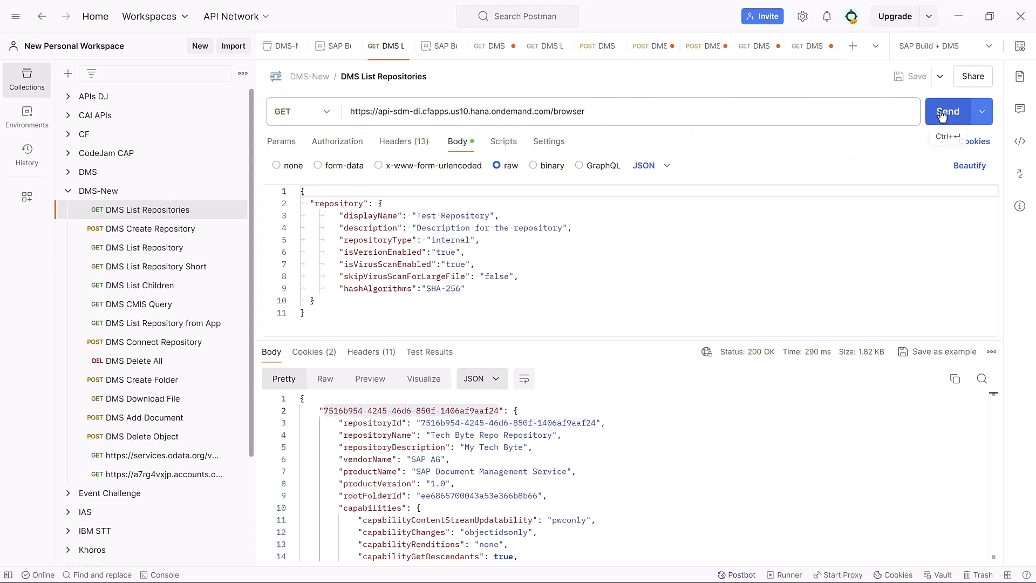
left_click(947, 111)
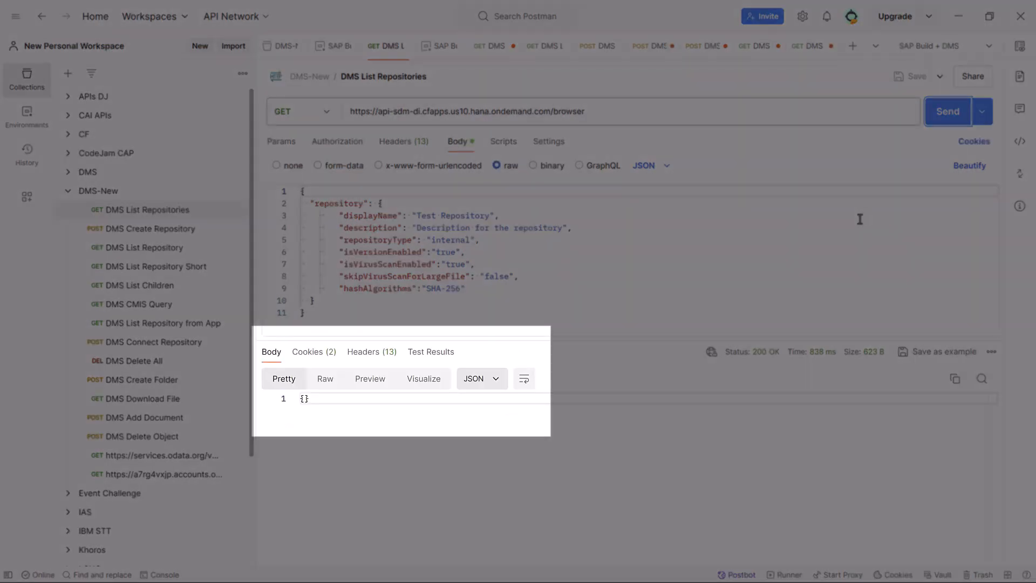
Step: Send the DMS Create Repository POST, getting 201 Created for 'Tech Byte Repo Repository'
left_click(147, 229)
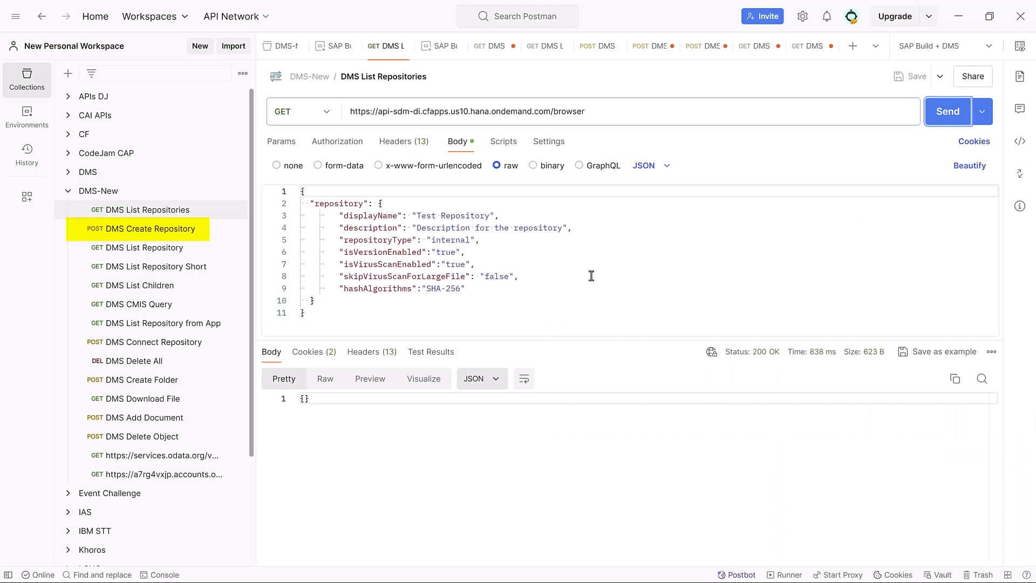
left_click(150, 229)
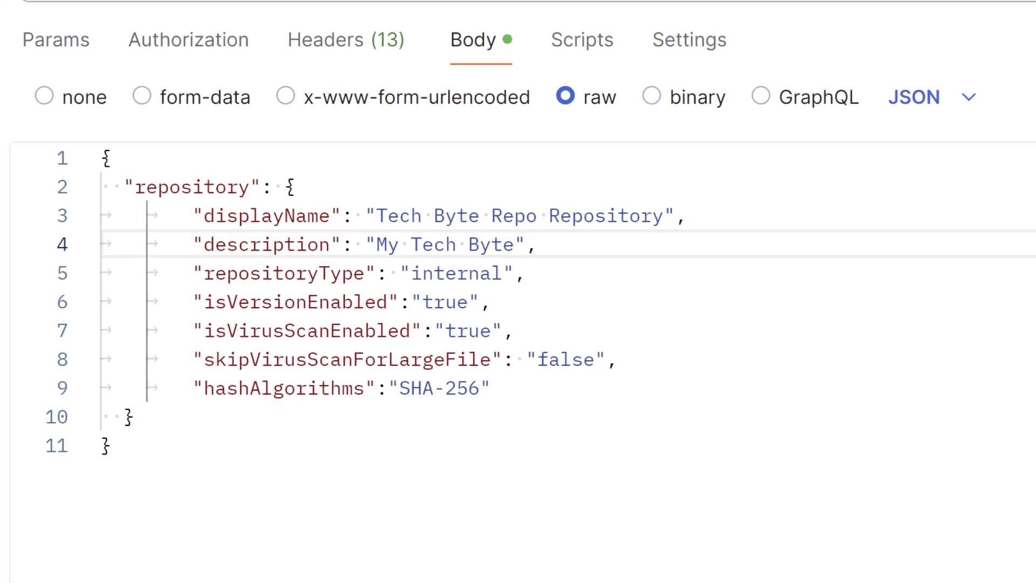
left_click(947, 112)
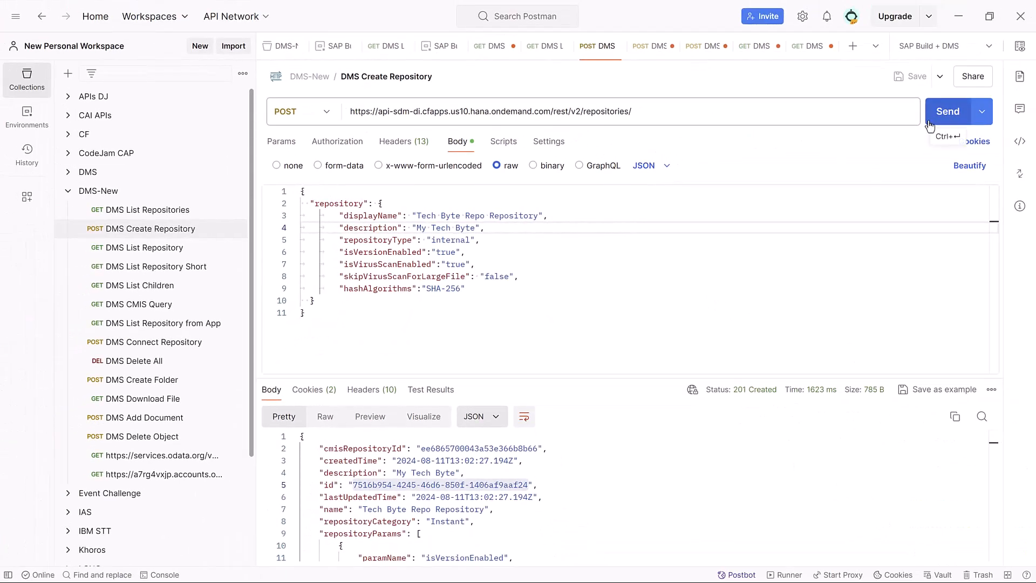
left_click(946, 111)
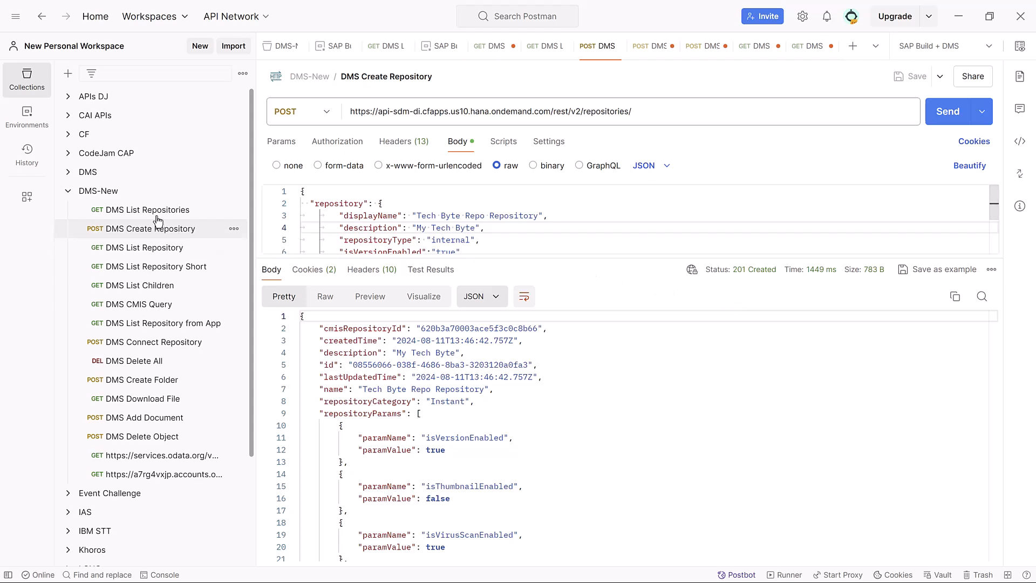
Step: Resend DMS List Repositories and select Tech Byte Repo Repository's id in the response
left_click(149, 209)
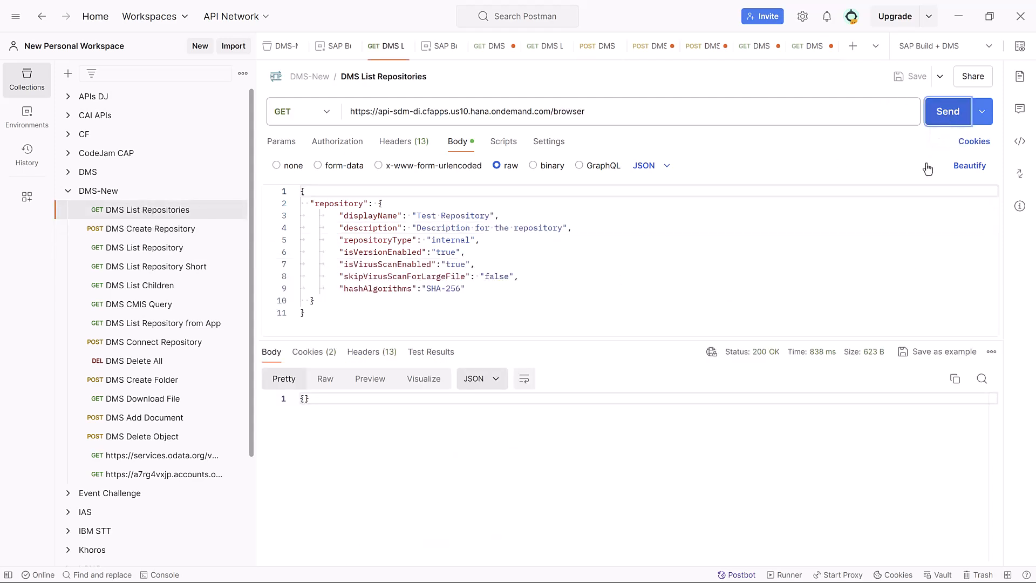
left_click(947, 111)
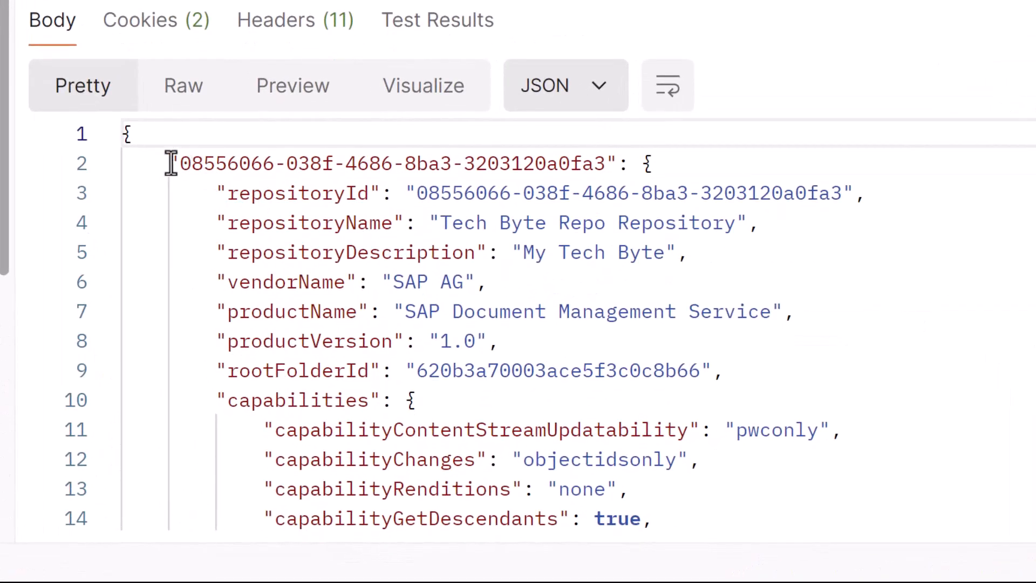
left_click_drag(173, 163, 595, 163)
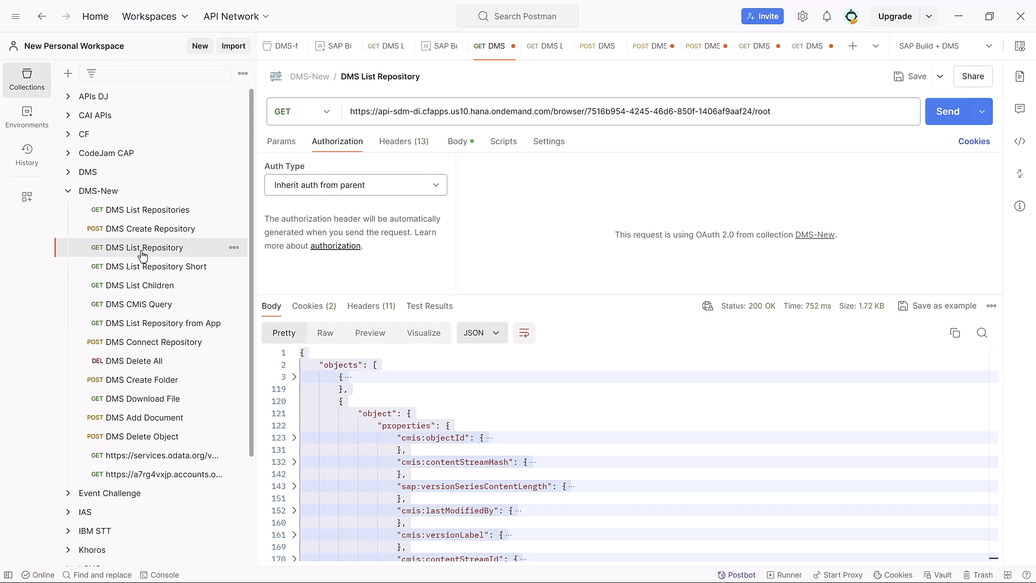
Step: Swap the new repository id into the DMS List Repository URL, which returns empty objects
left_click(627, 111)
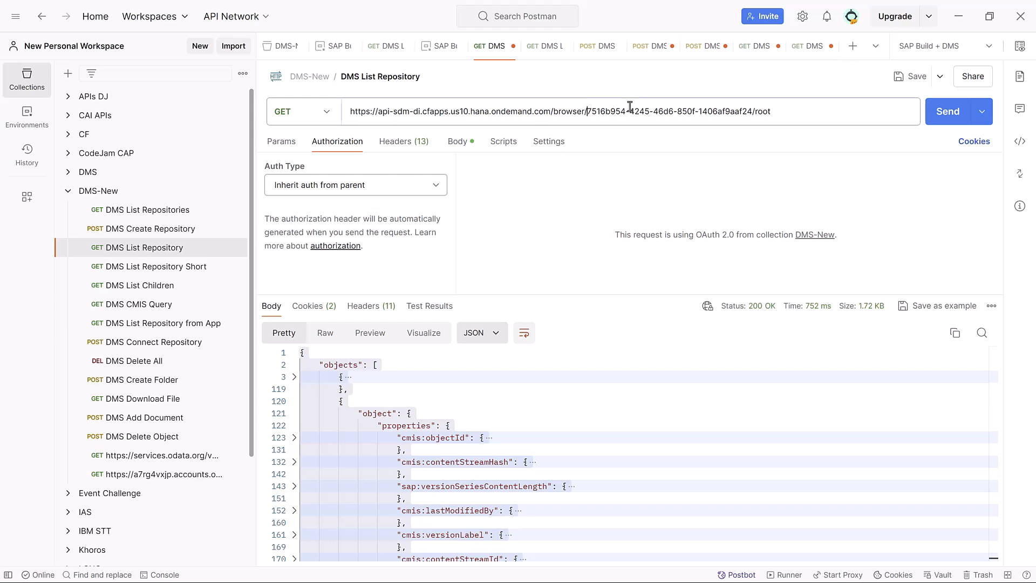
double_click(667, 112)
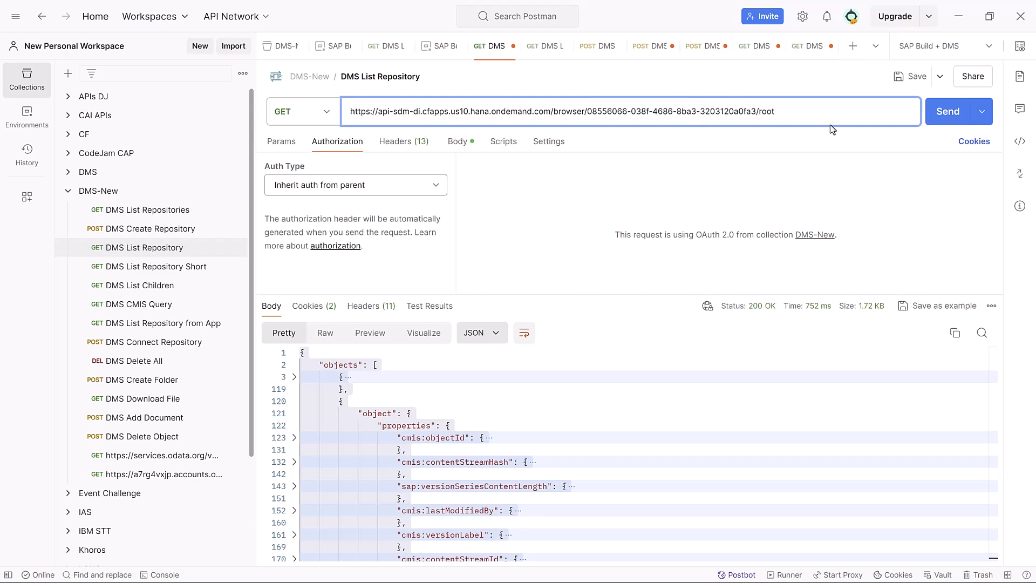
left_click(947, 111)
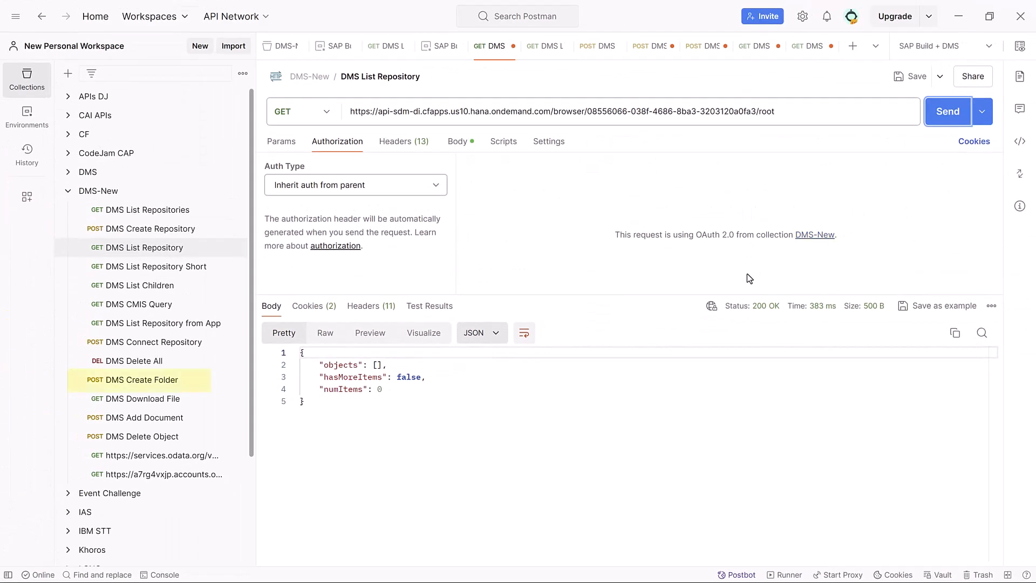
mouse_move(146, 383)
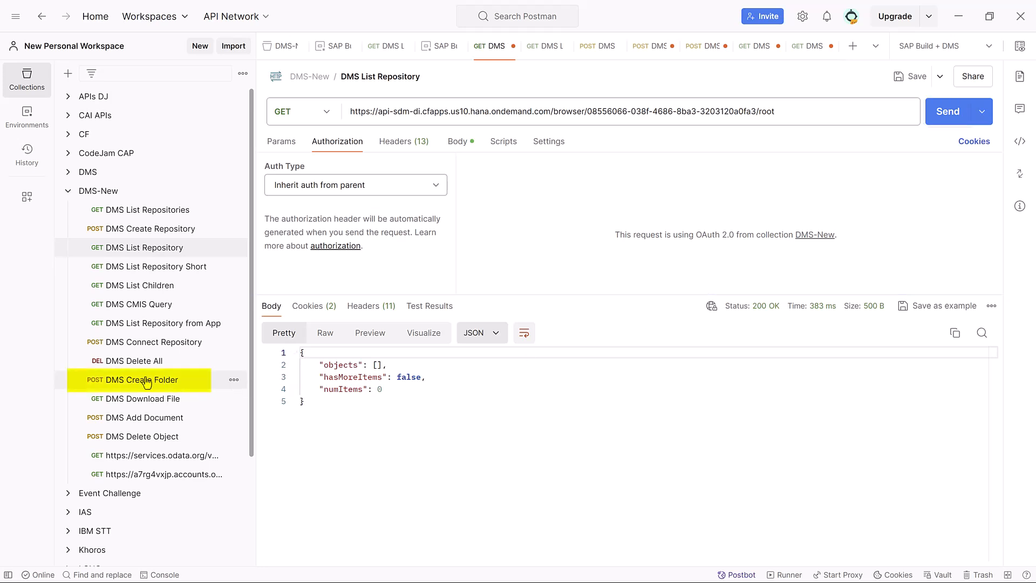
Step: Send DMS Create Folder with createFolder form data for 'Tech Byte Folder', getting 201 Created
left_click(139, 380)
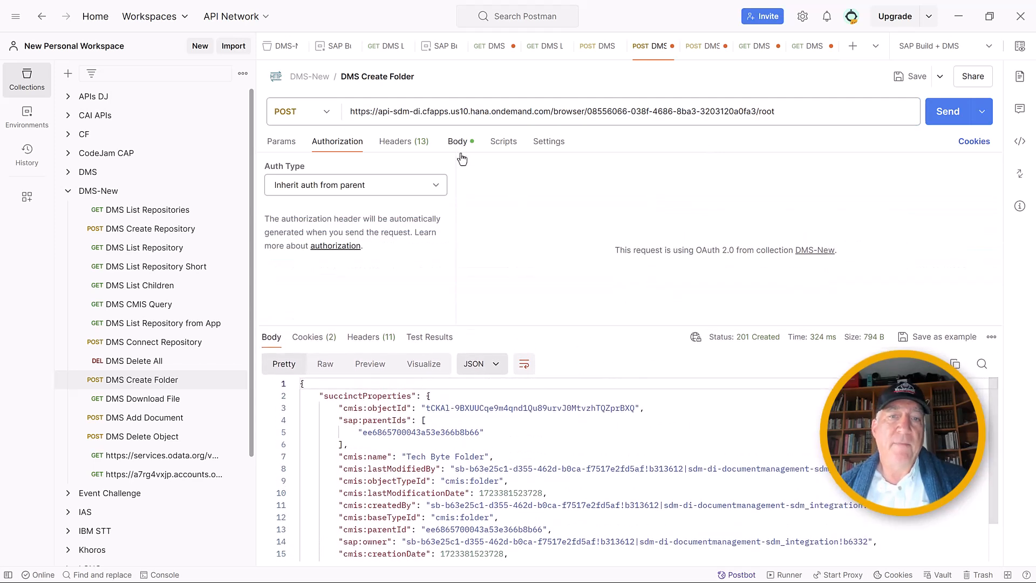
left_click(457, 141)
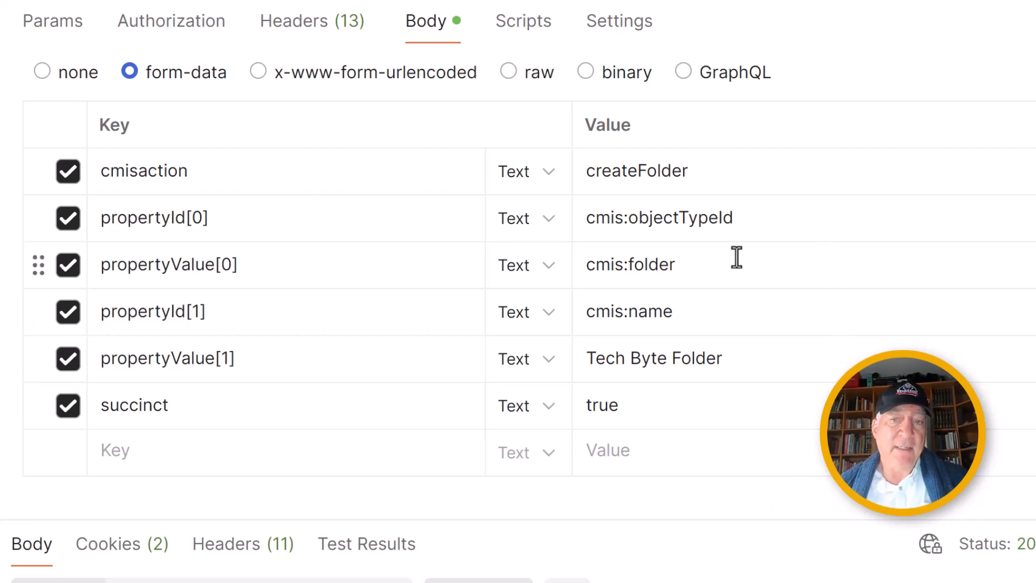
mouse_move(723, 363)
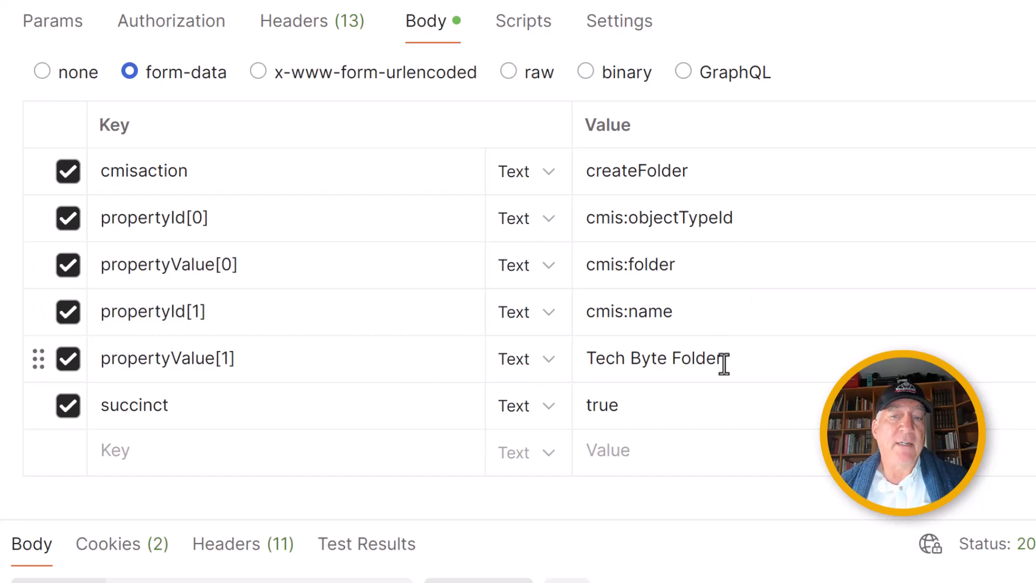
left_click(947, 111)
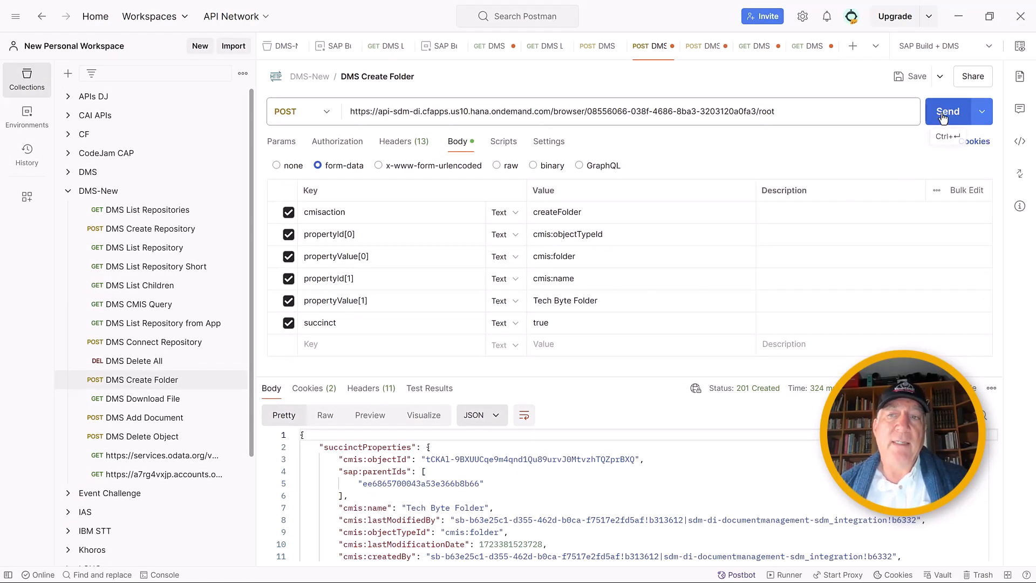
left_click(948, 111)
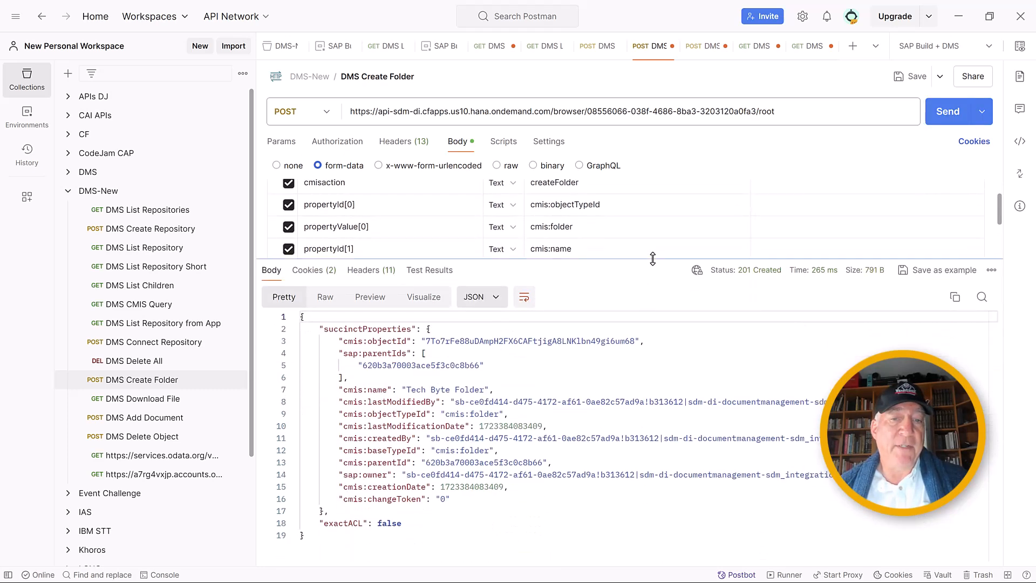
scroll("down", 3)
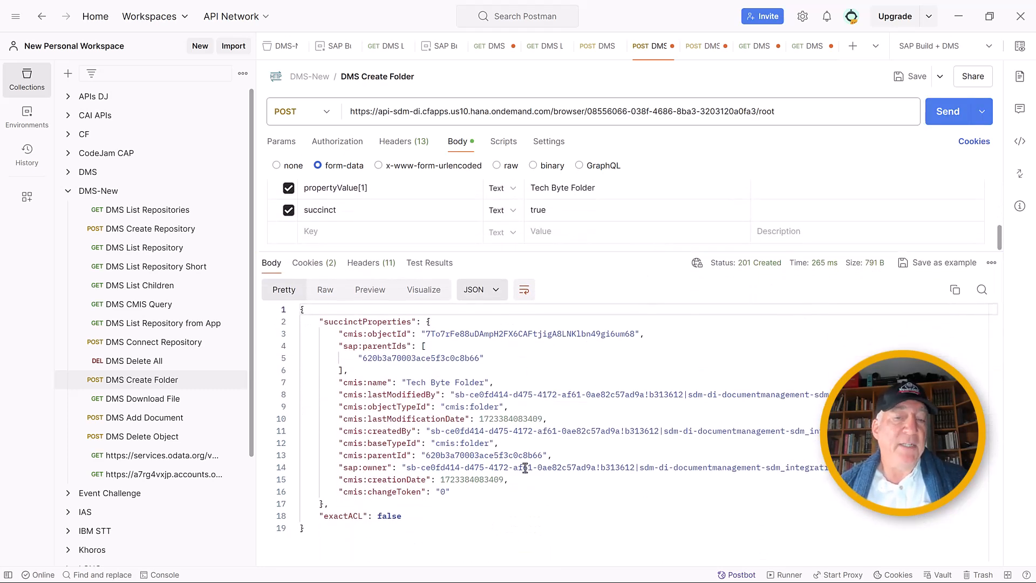
left_click(143, 417)
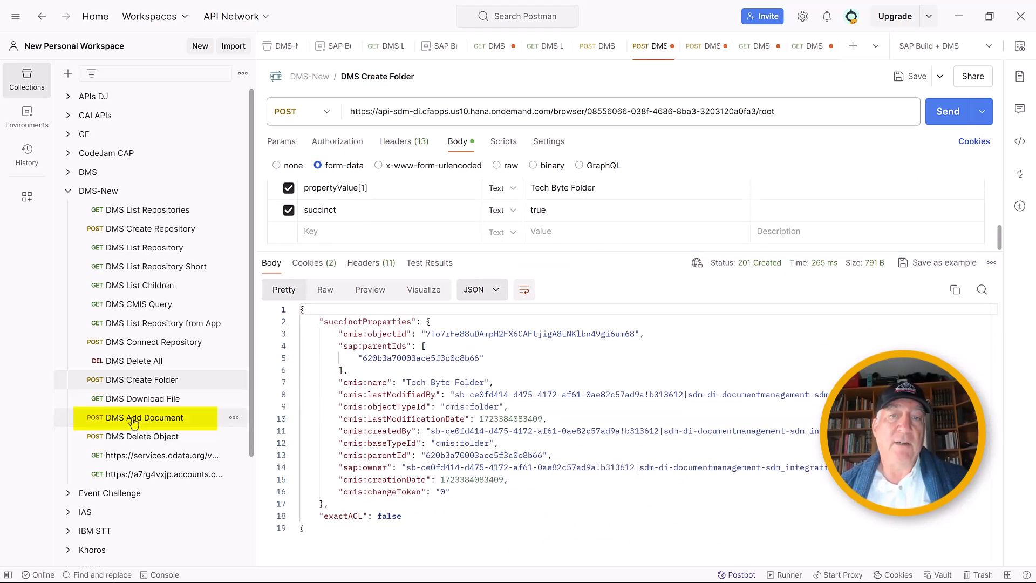
left_click(135, 417)
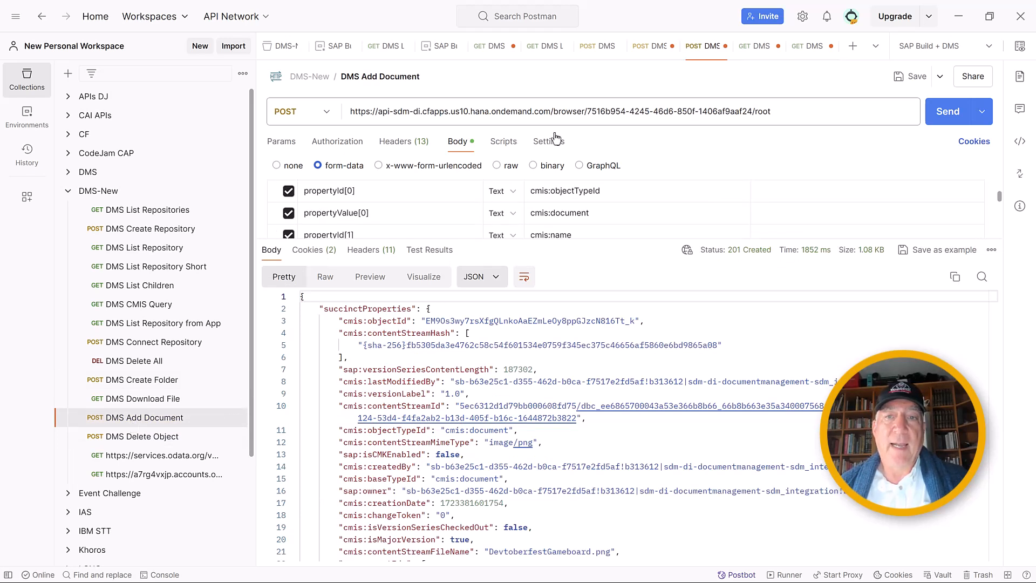
double_click(657, 111)
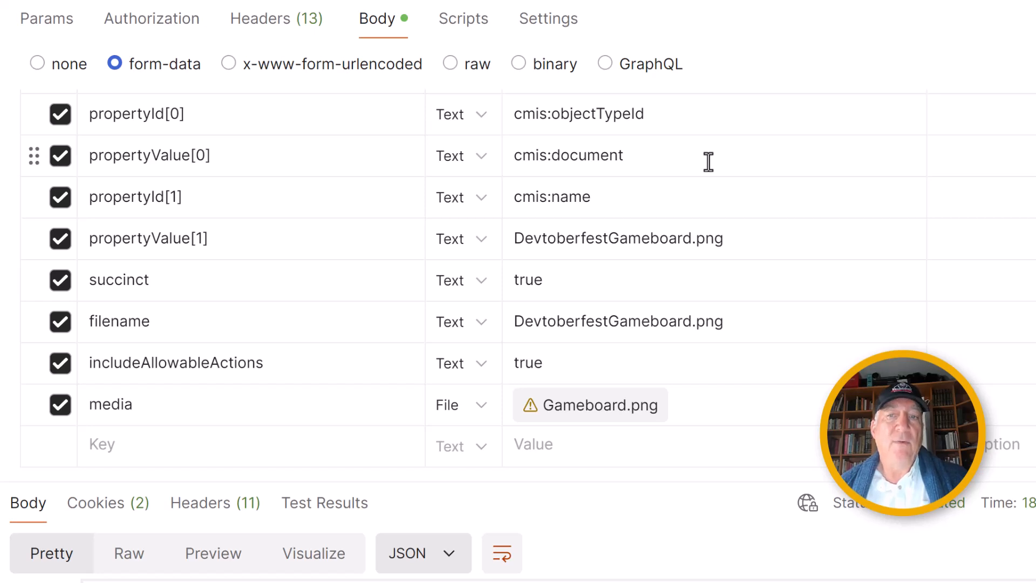
mouse_move(757, 242)
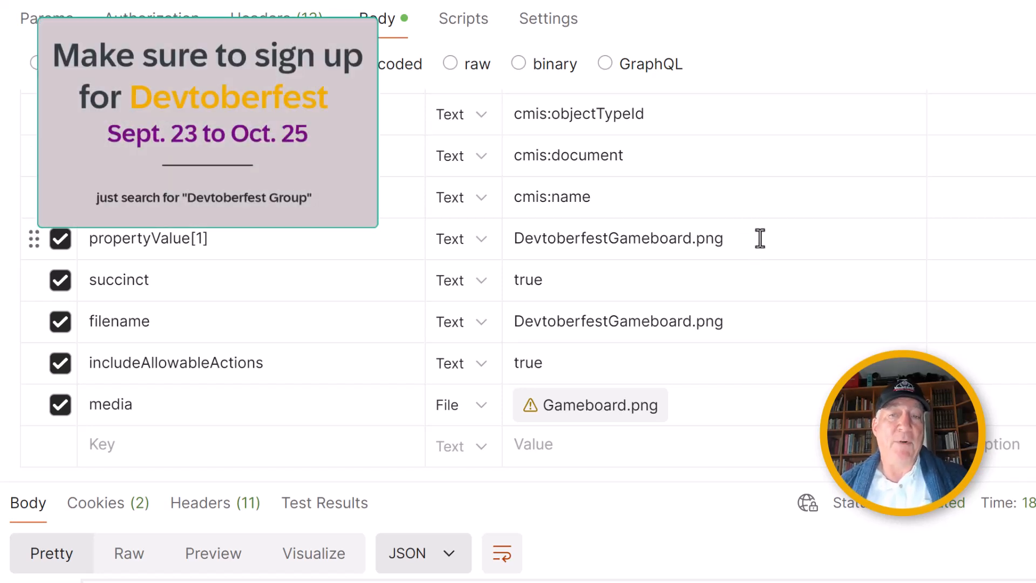
mouse_move(768, 316)
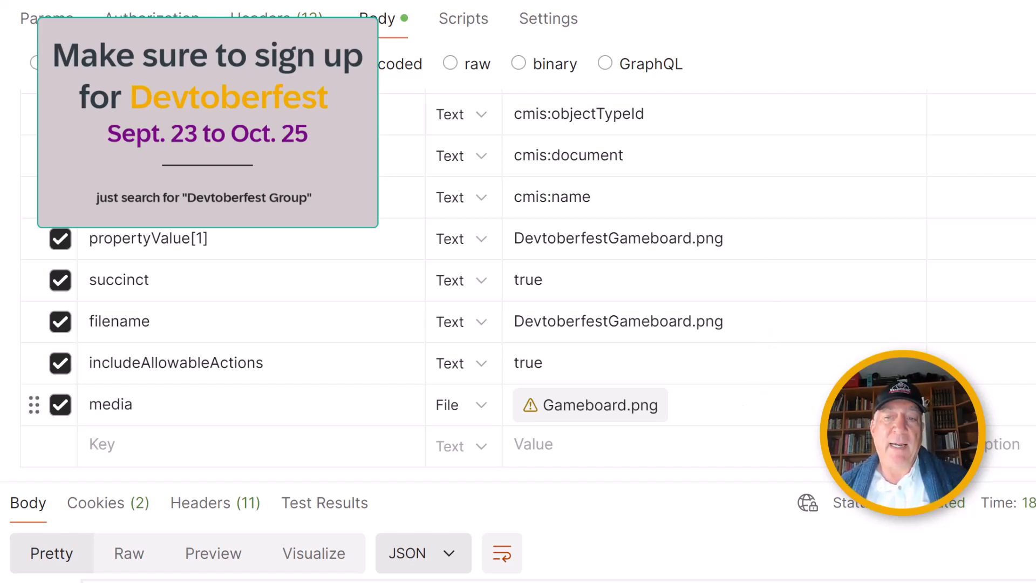
left_click(589, 404)
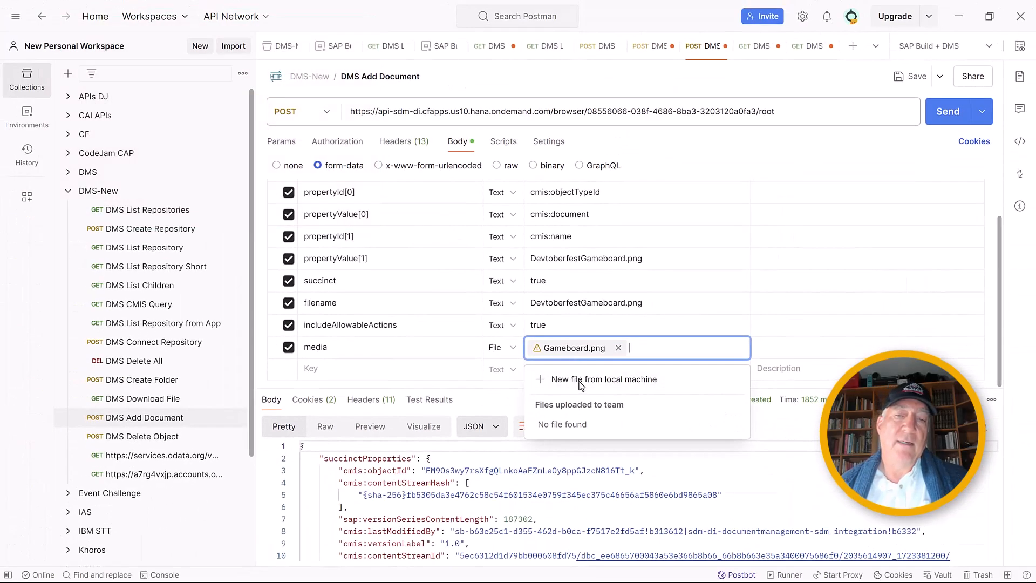
Step: Attach DevtoberfestGameBoard.png from Demo as the only media file and send, getting 201 Created
left_click(604, 379)
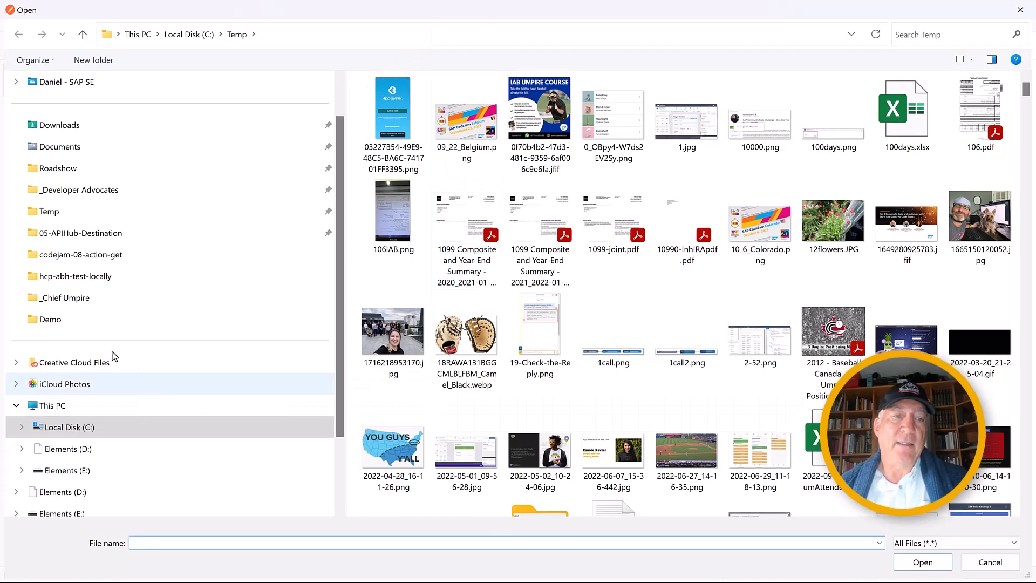
double_click(49, 318)
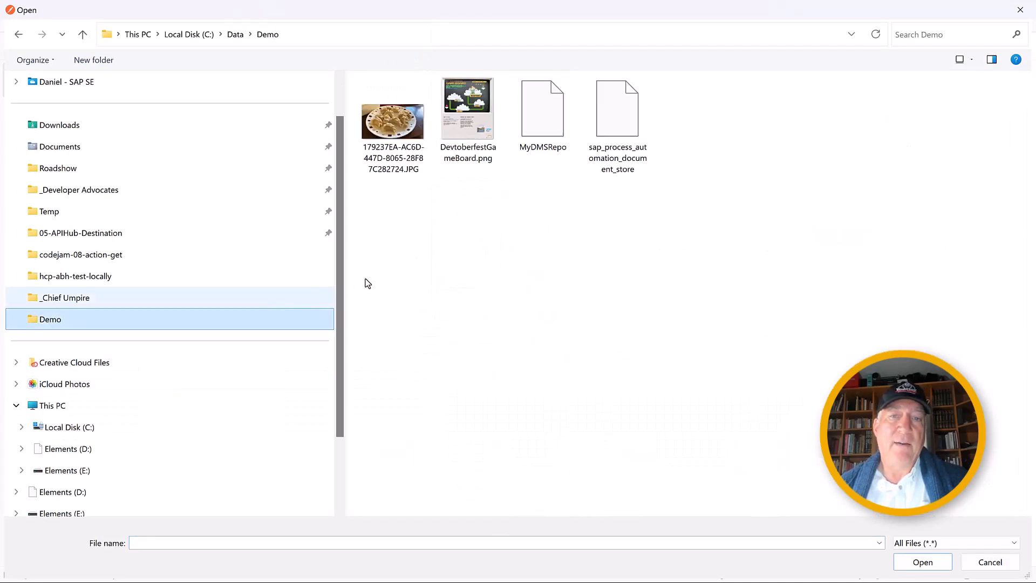
left_click(467, 109)
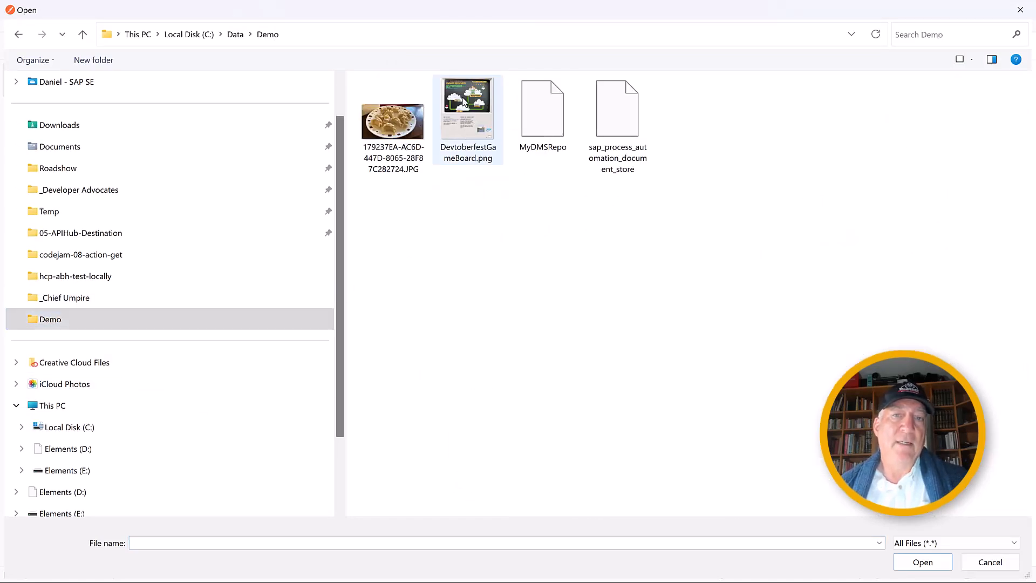
left_click(921, 562)
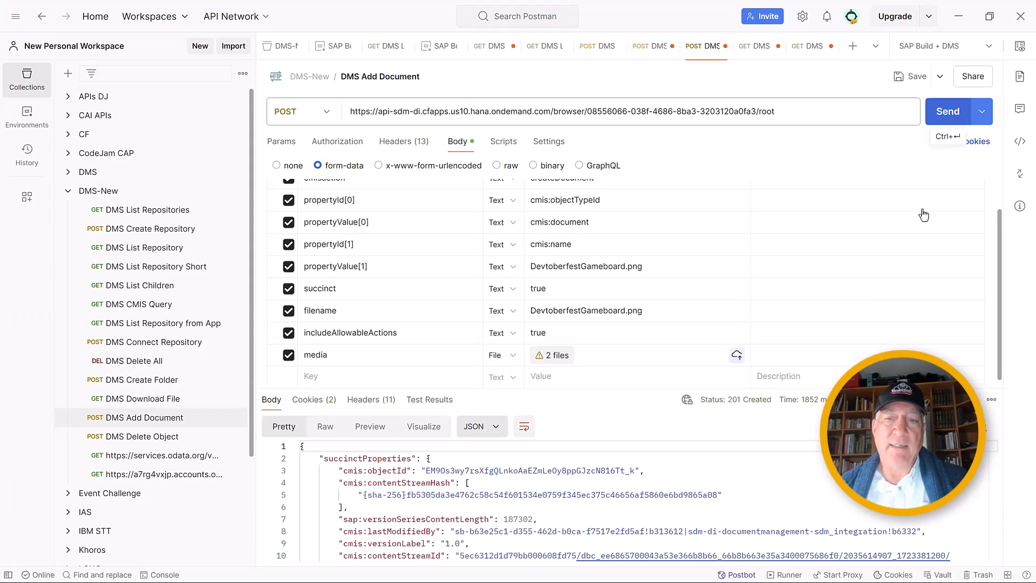
left_click(947, 111)
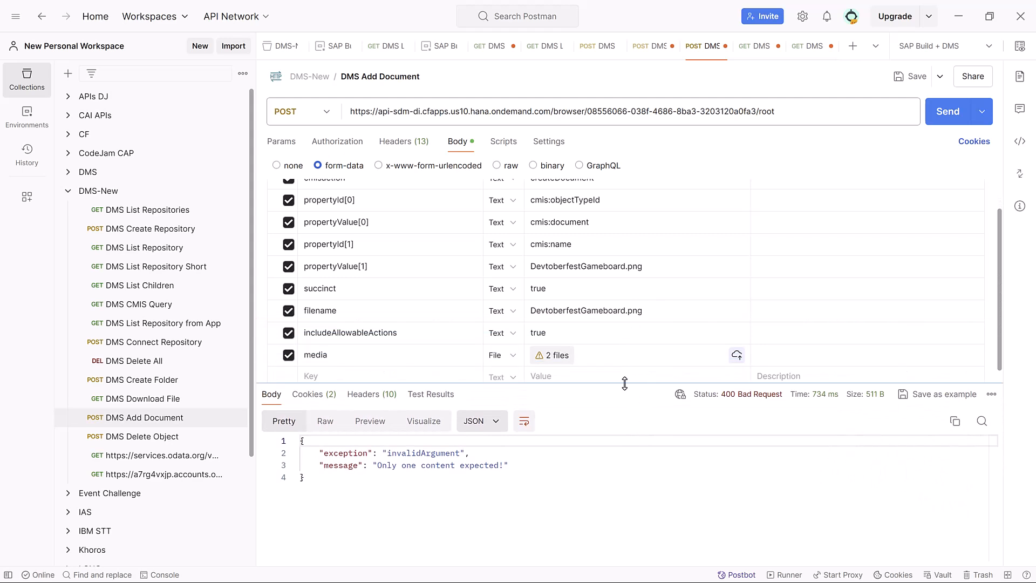
mouse_move(555, 355)
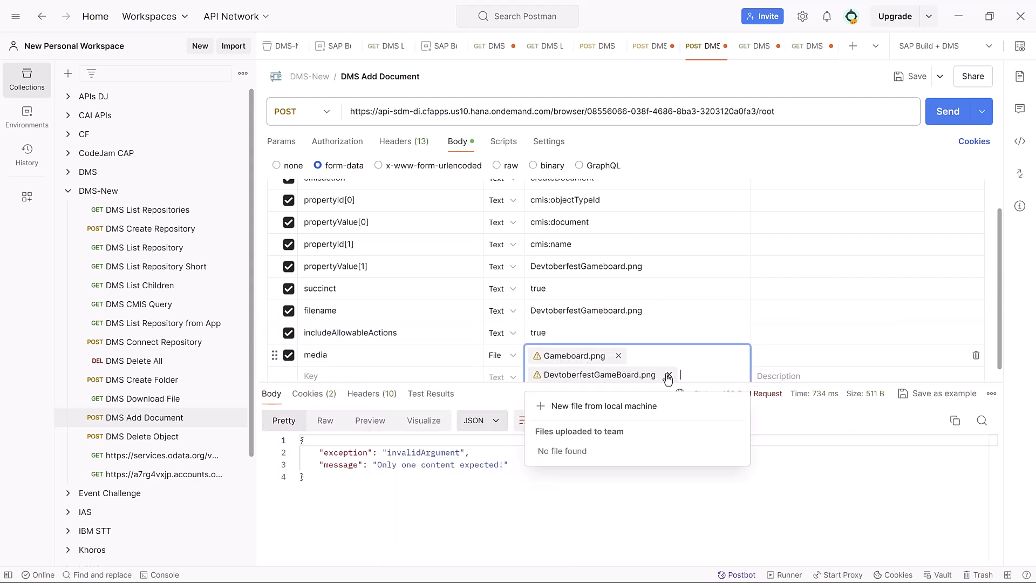
left_click(668, 374)
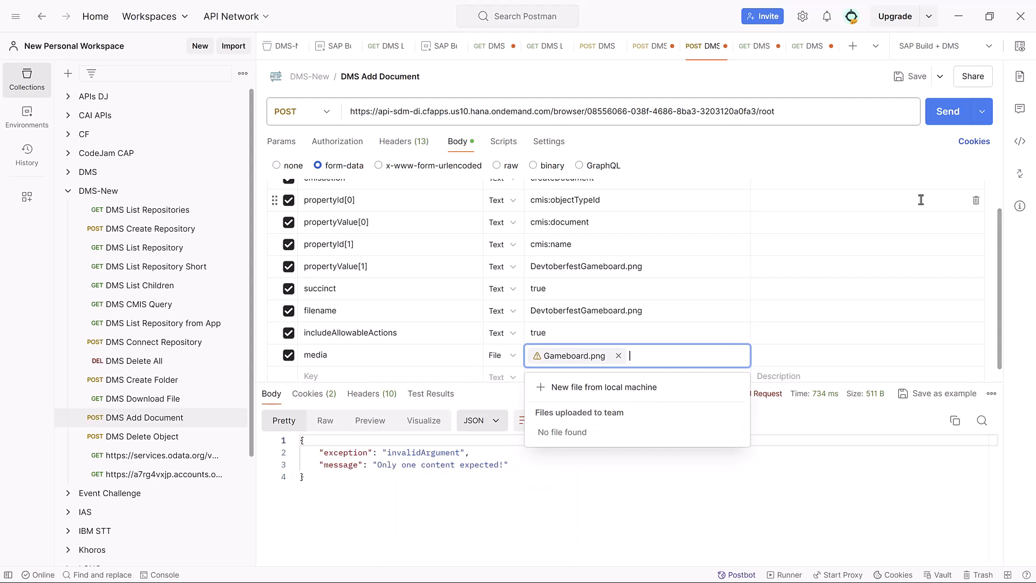
left_click(947, 111)
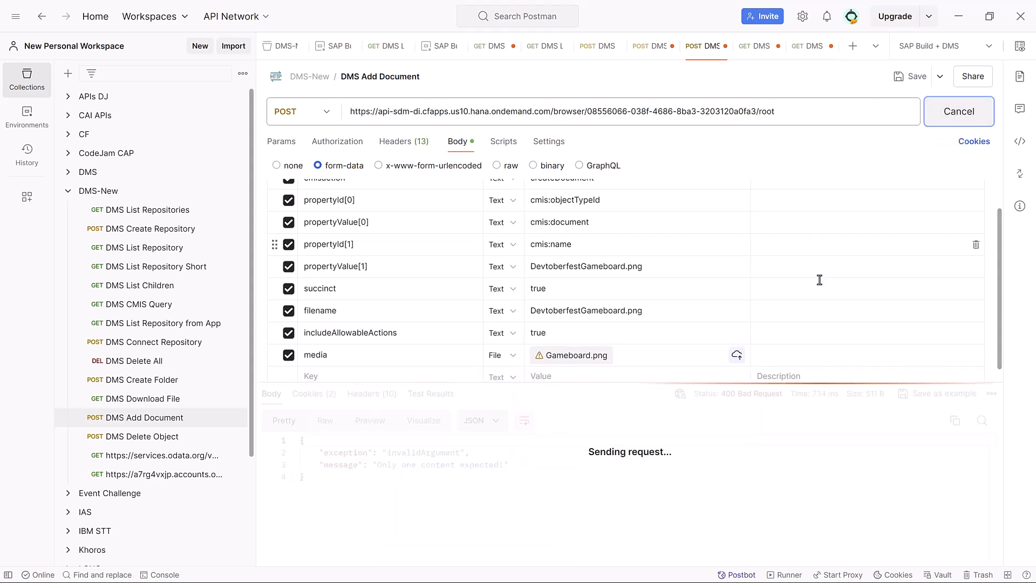
left_click(947, 111)
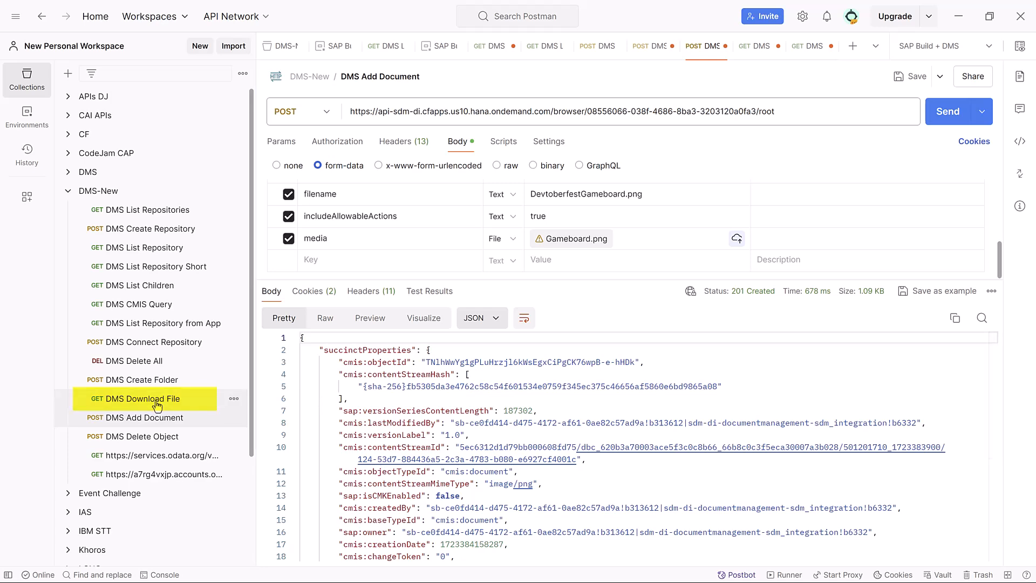
Step: Open DMS Download File and select text in its request URL
left_click(141, 398)
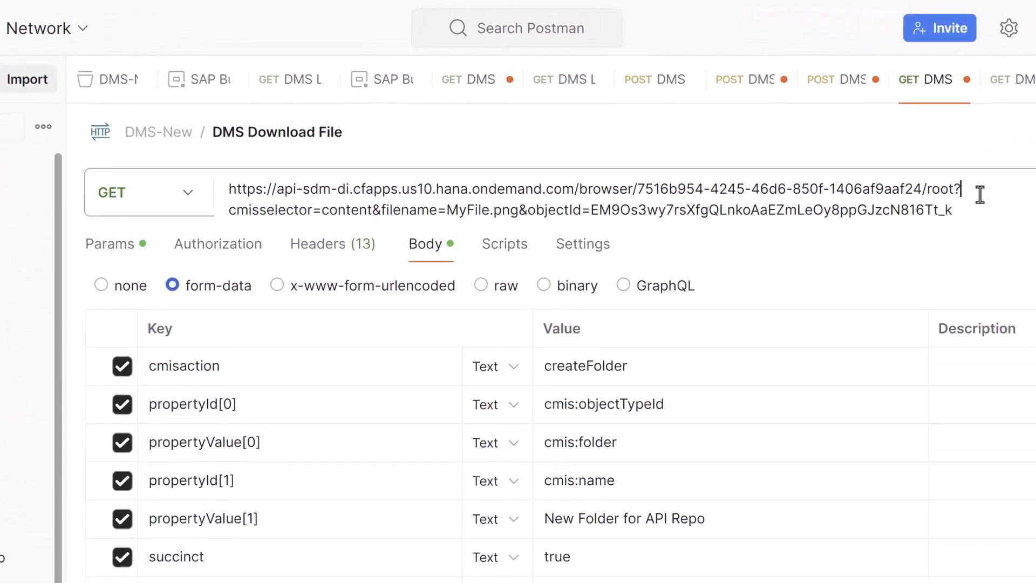
double_click(291, 210)
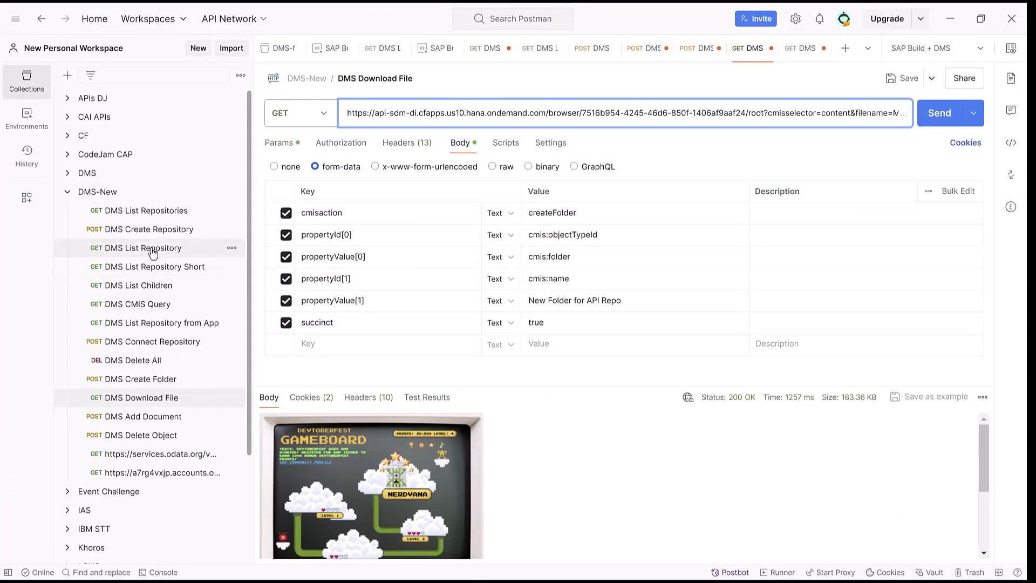
Step: Resend DMS List Repository and find the uploaded document's cmis:objectId among the two root objects
left_click(136, 247)
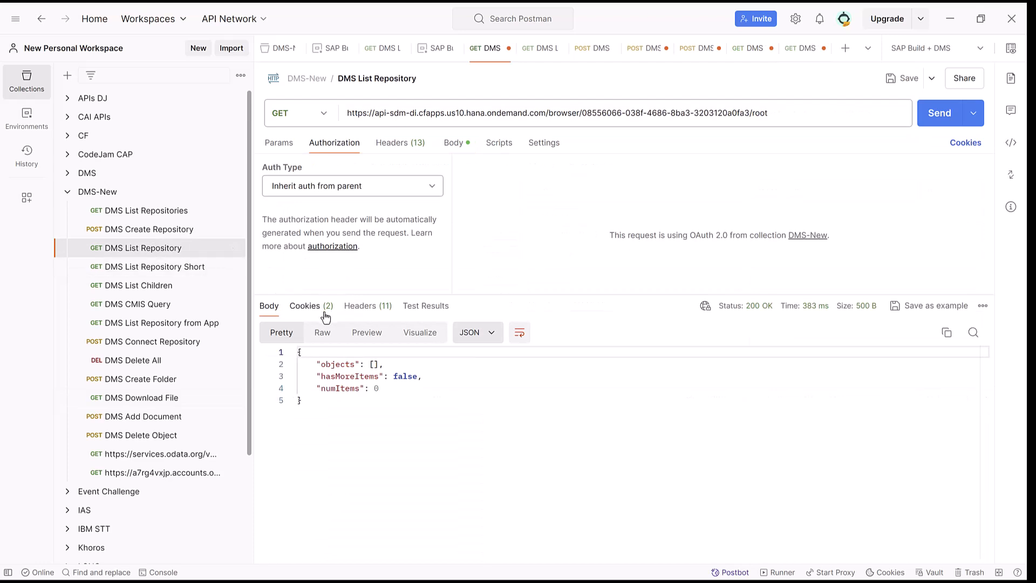
left_click(938, 112)
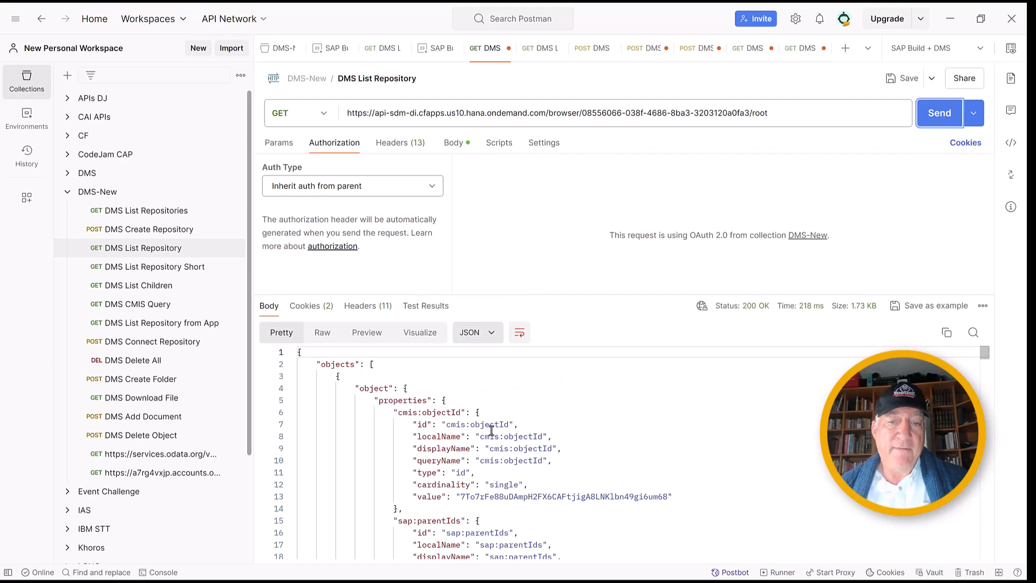
scroll("down", 3)
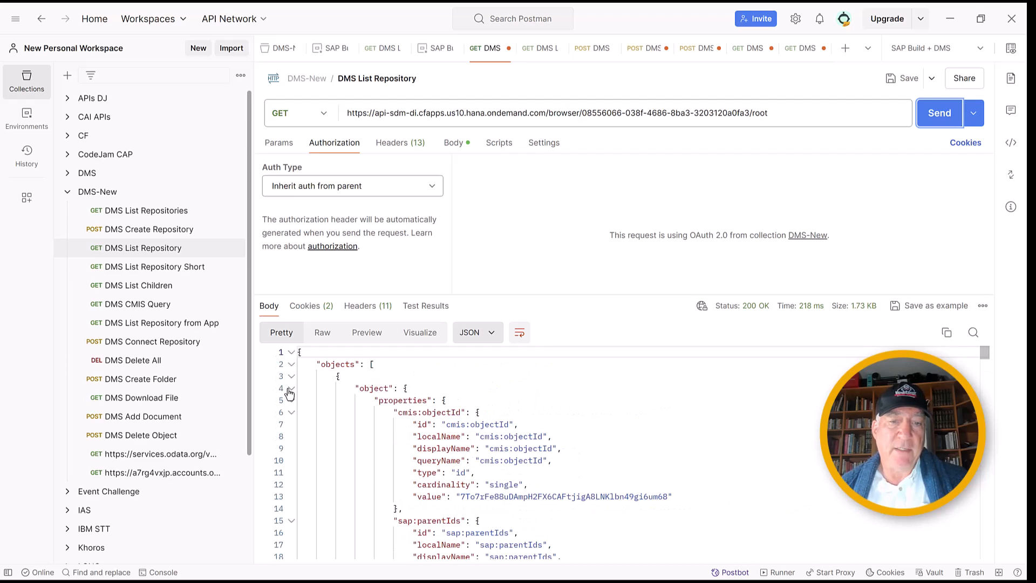
left_click(291, 388)
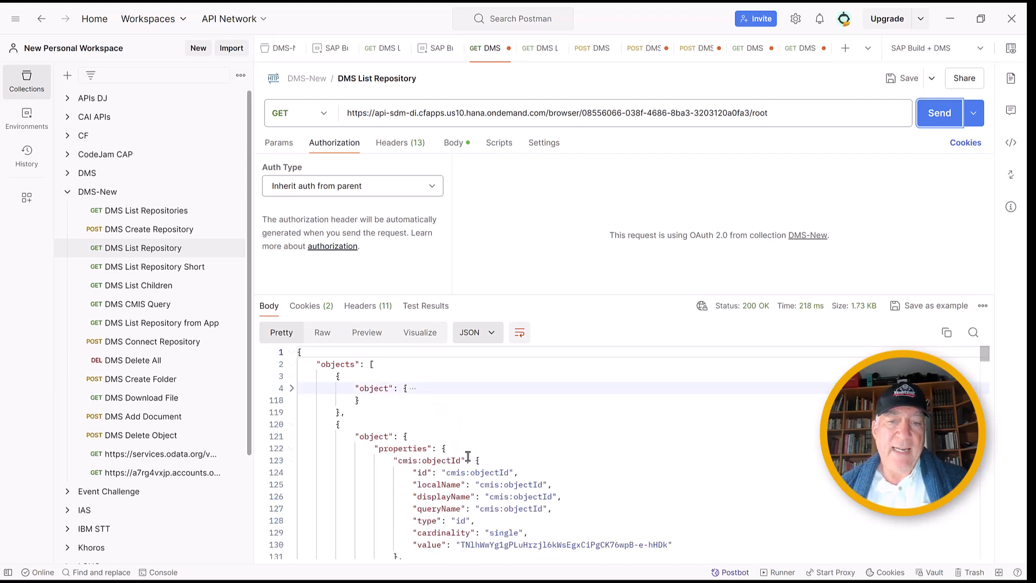
scroll("down", 3)
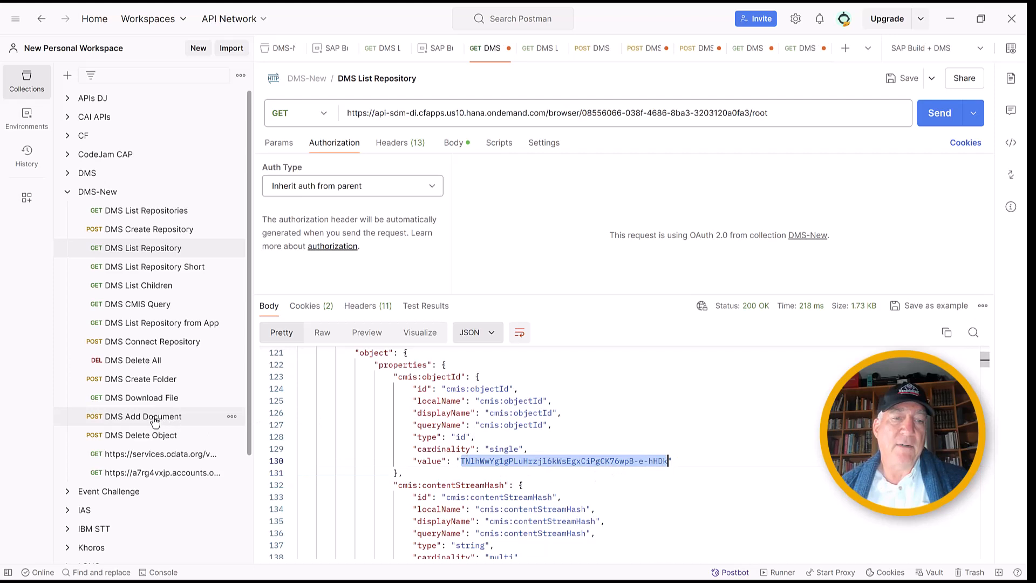
Step: Resend DMS Download File until it returns the Gameboard image, then view the Business Accelerator Hub CMIS APIs
left_click(136, 397)
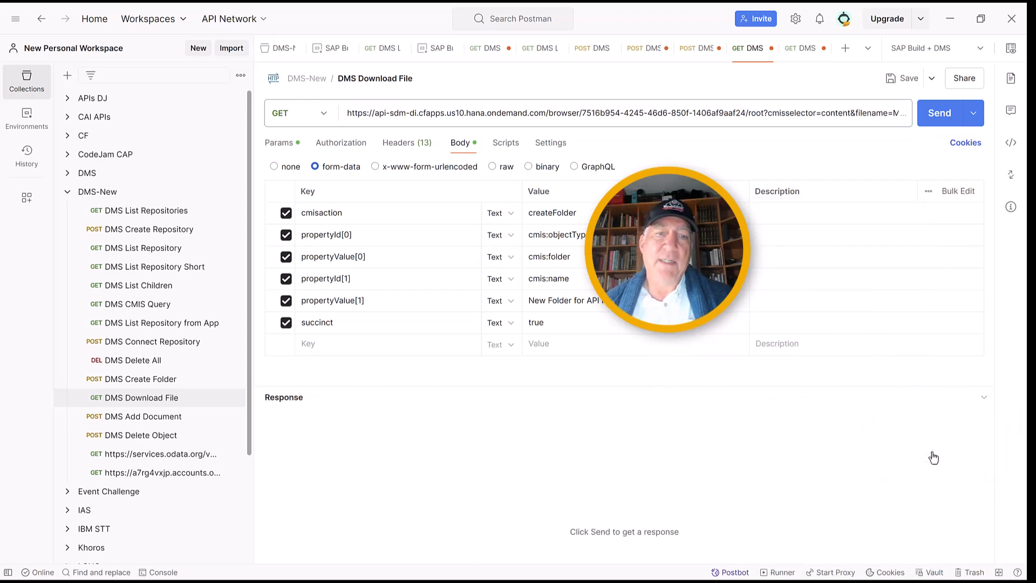
left_click(939, 112)
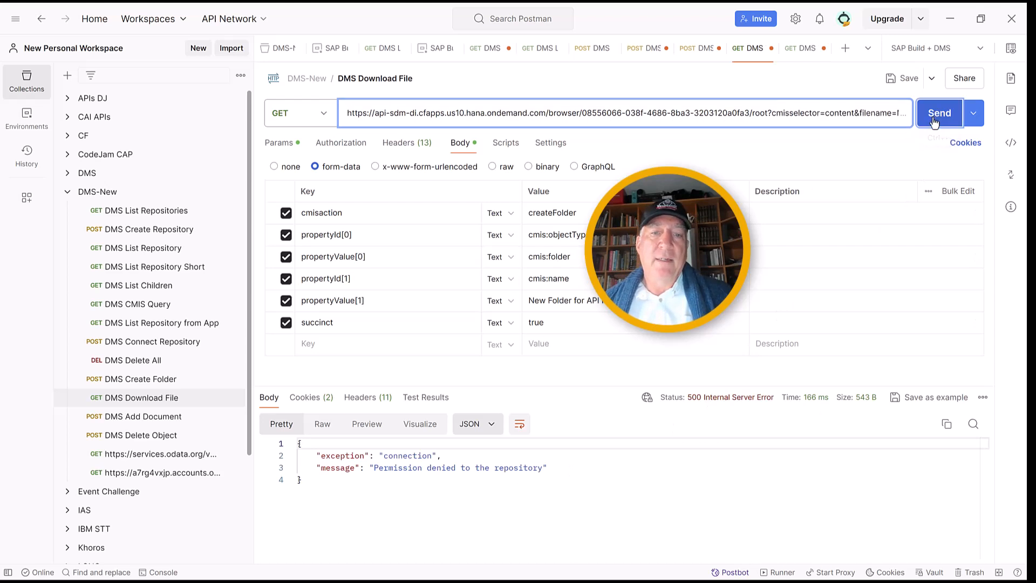
left_click(938, 112)
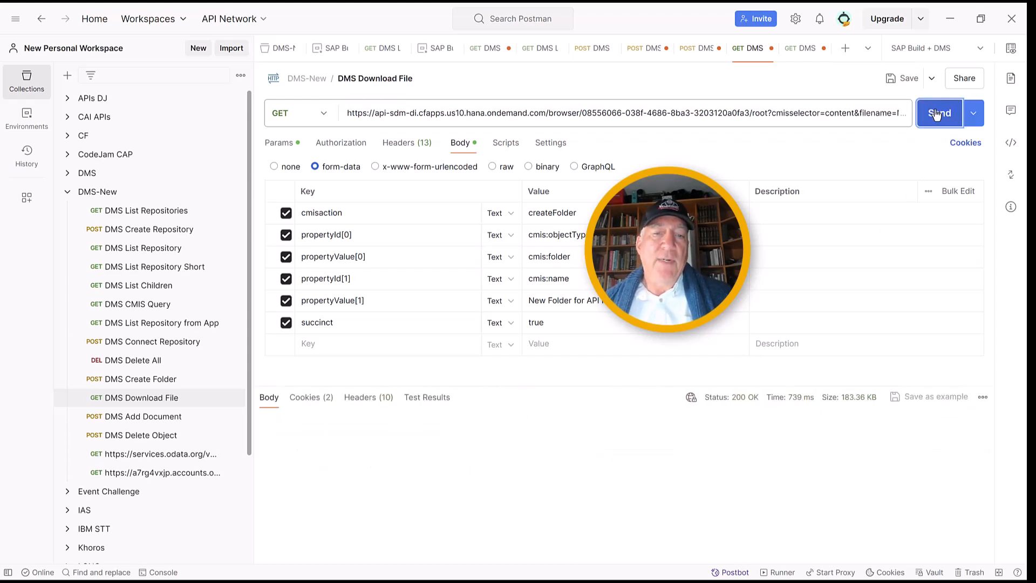
left_click(938, 112)
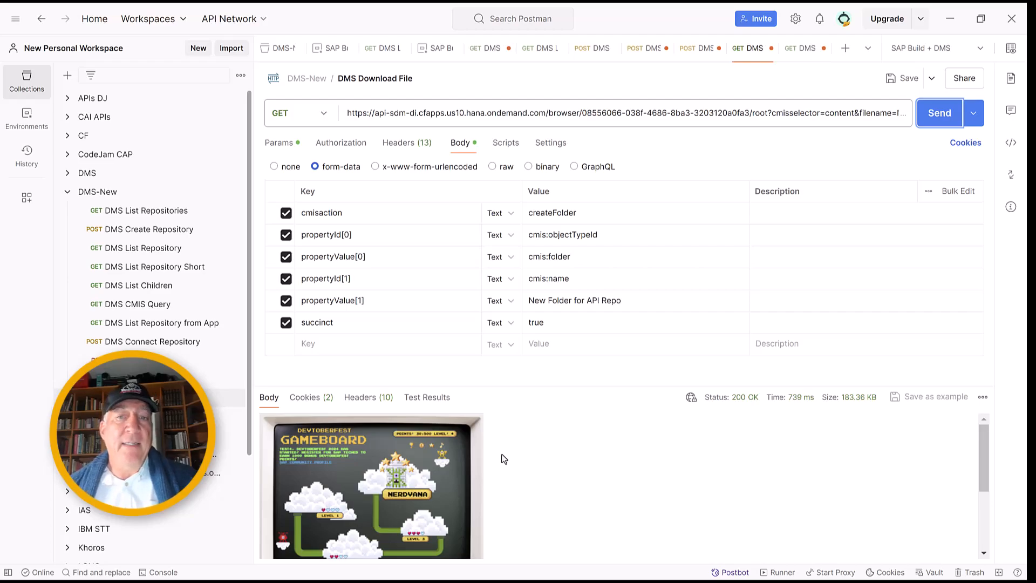
left_click(735, 14)
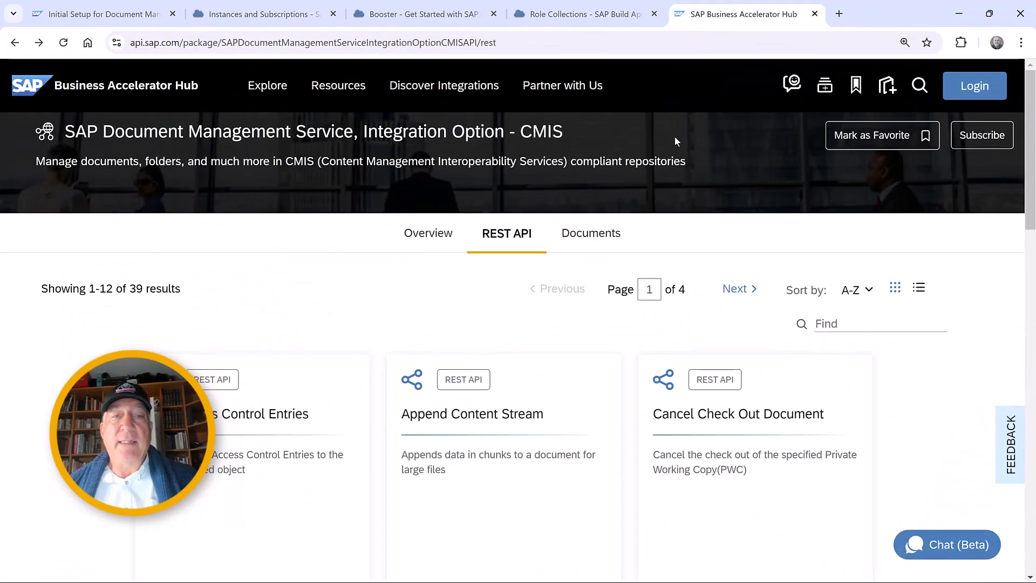